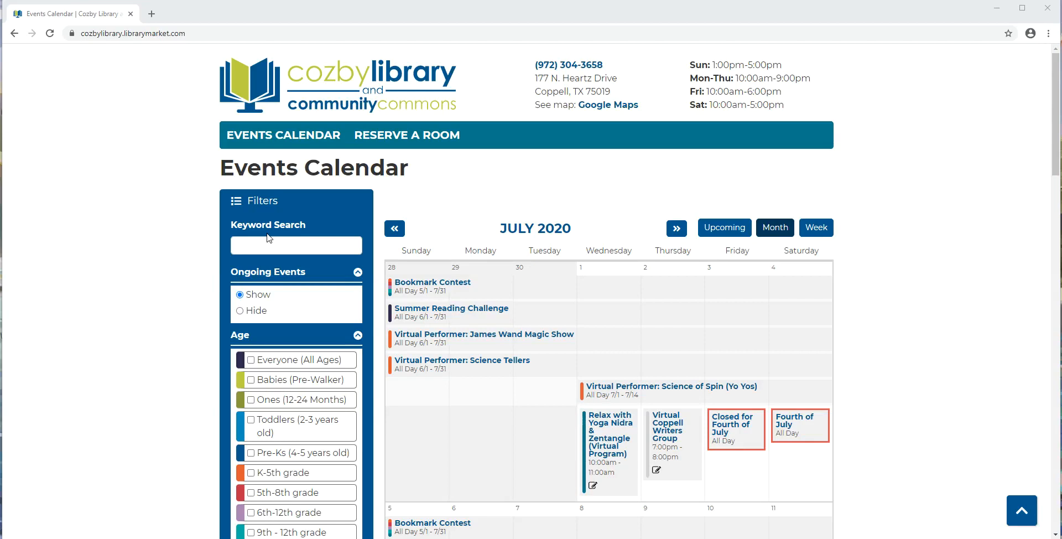
pyautogui.moveTo(271, 237)
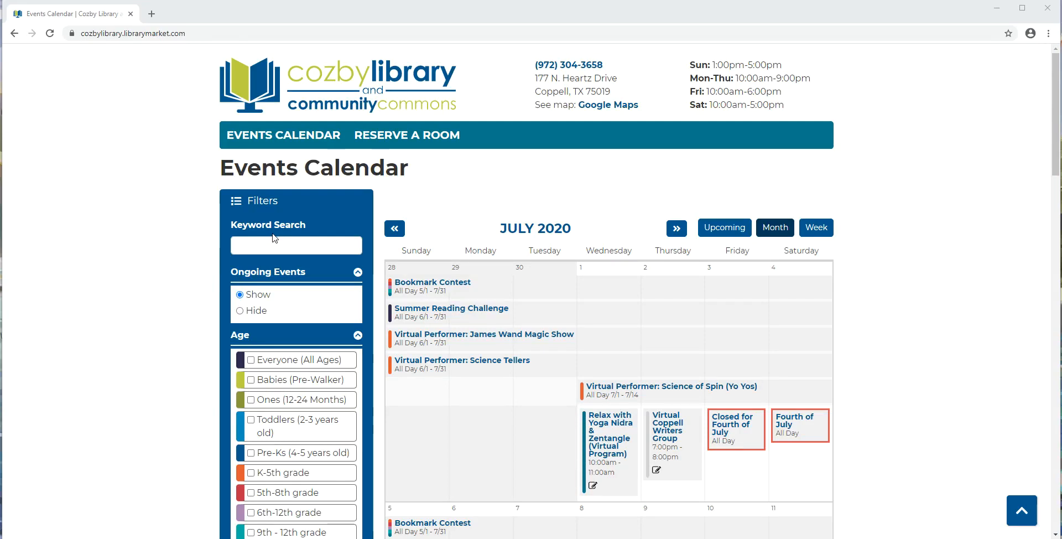
pyautogui.moveTo(170, 241)
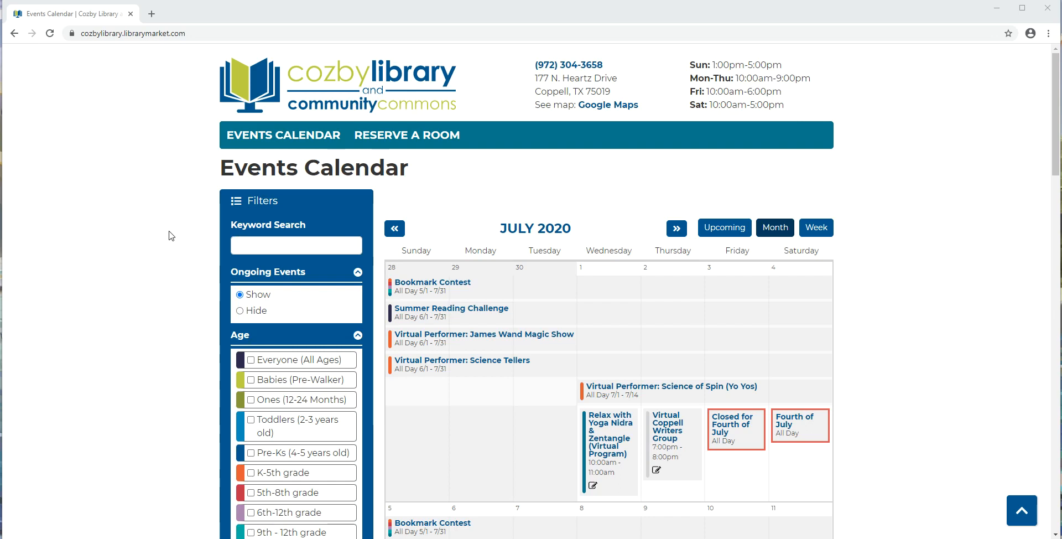
pyautogui.moveTo(117, 52)
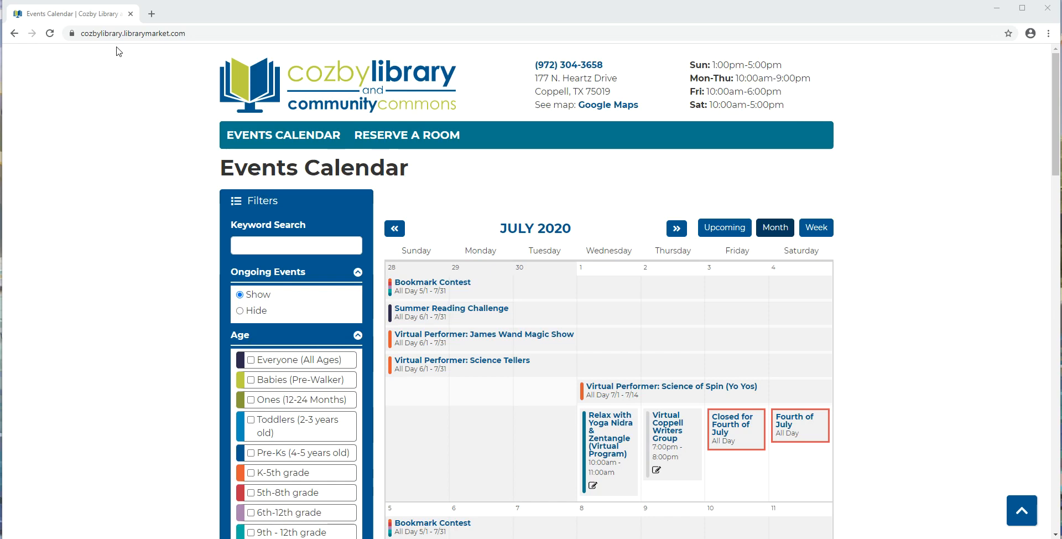
pyautogui.moveTo(156, 233)
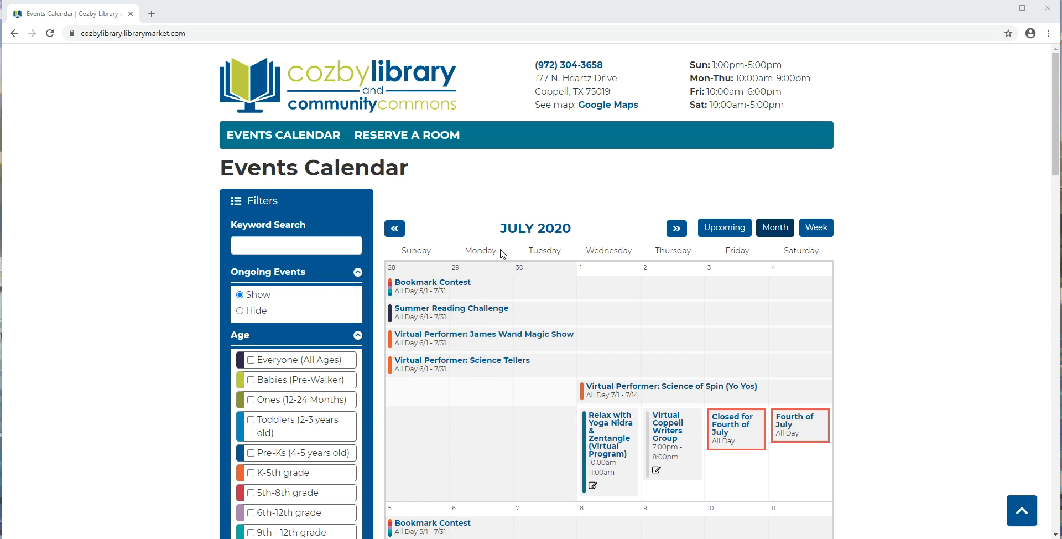
pyautogui.moveTo(508, 245)
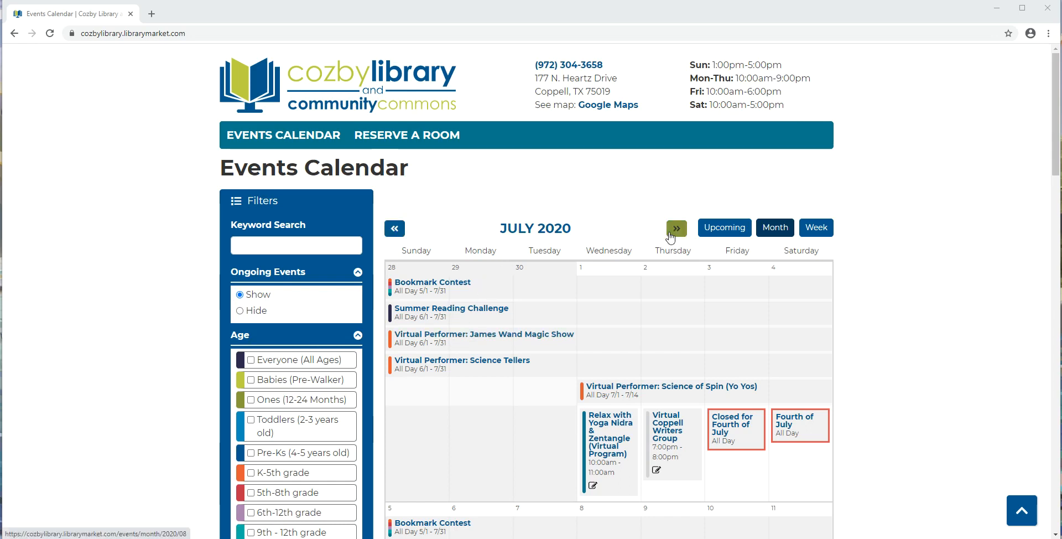
# - Browse the calendar through August, the upcoming list and week views, returning to the month view
pyautogui.click(675, 227)
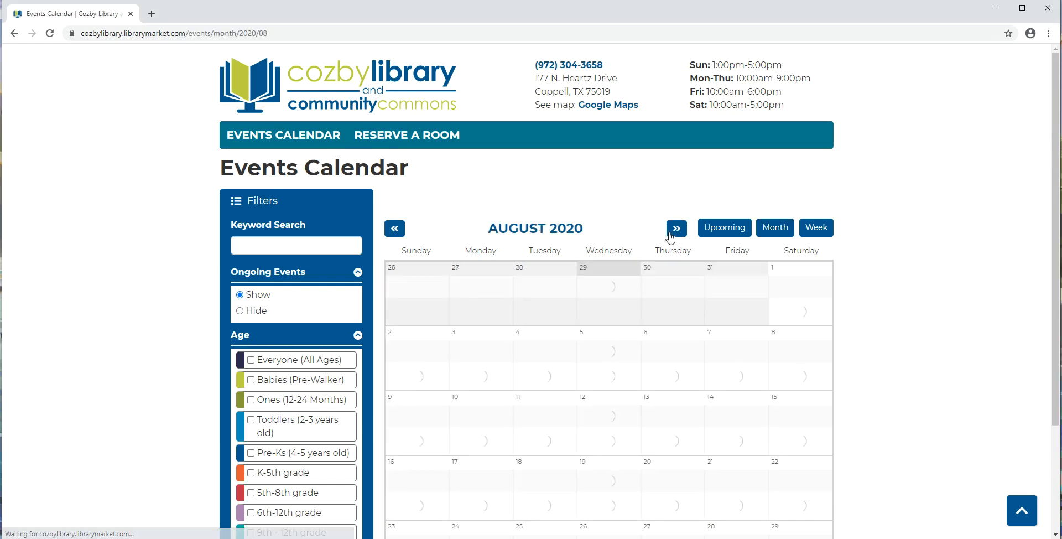
pyautogui.click(675, 227)
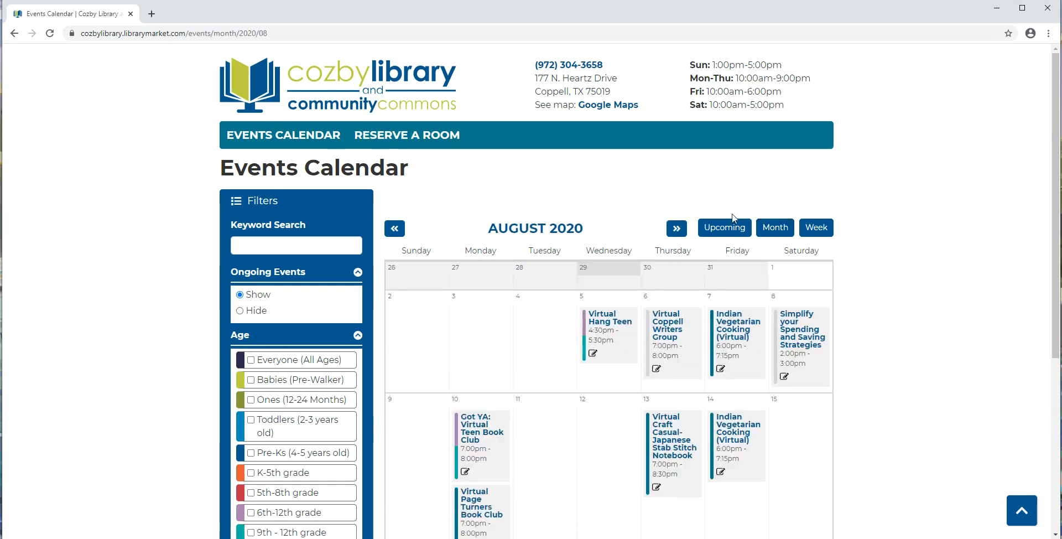
pyautogui.click(723, 226)
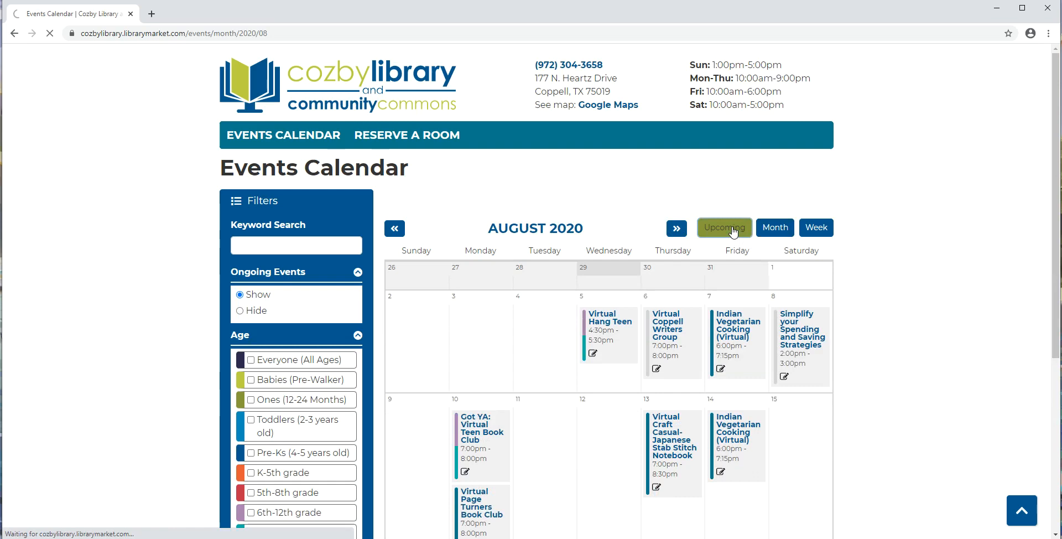
pyautogui.click(724, 226)
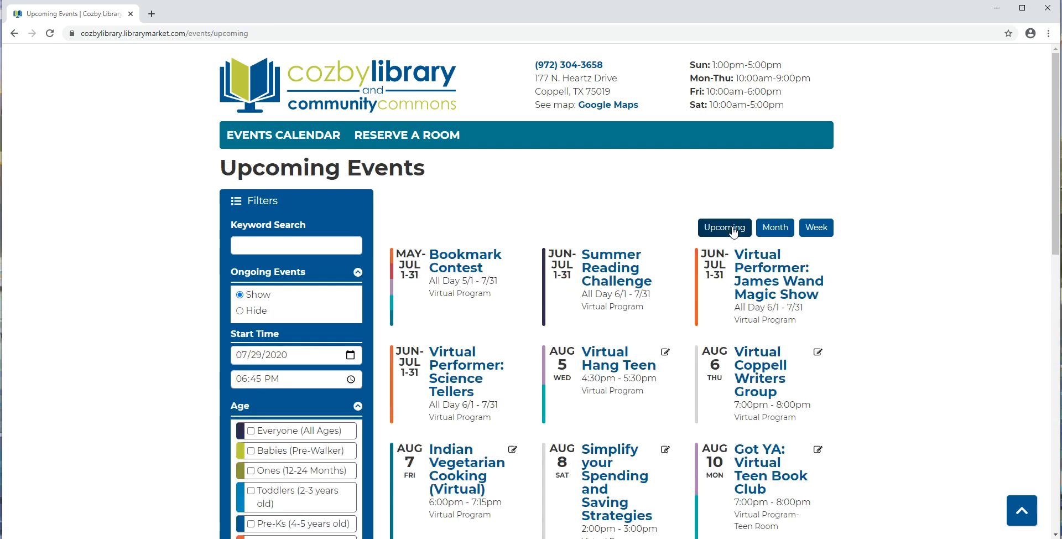
pyautogui.moveTo(583, 275)
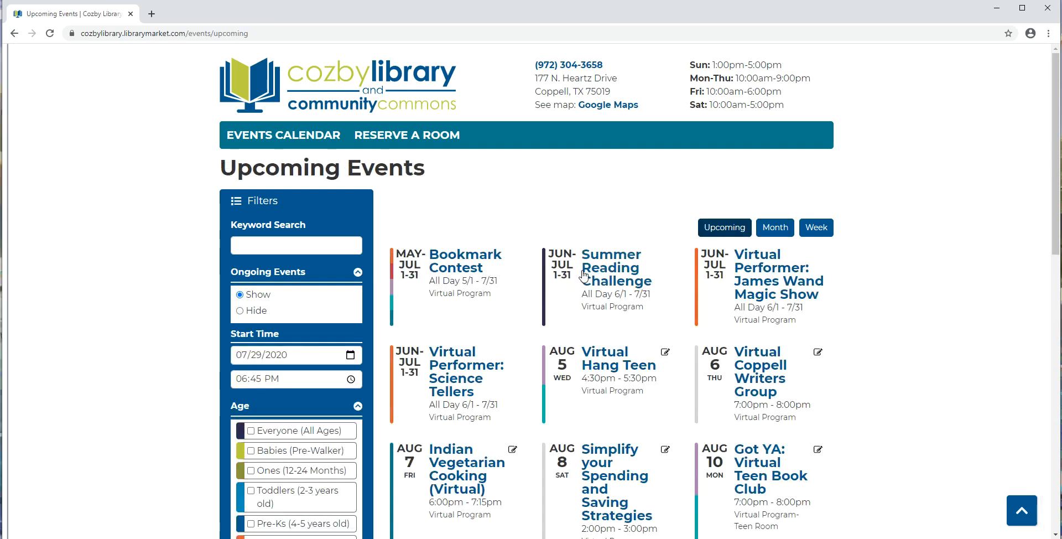
pyautogui.moveTo(727, 183)
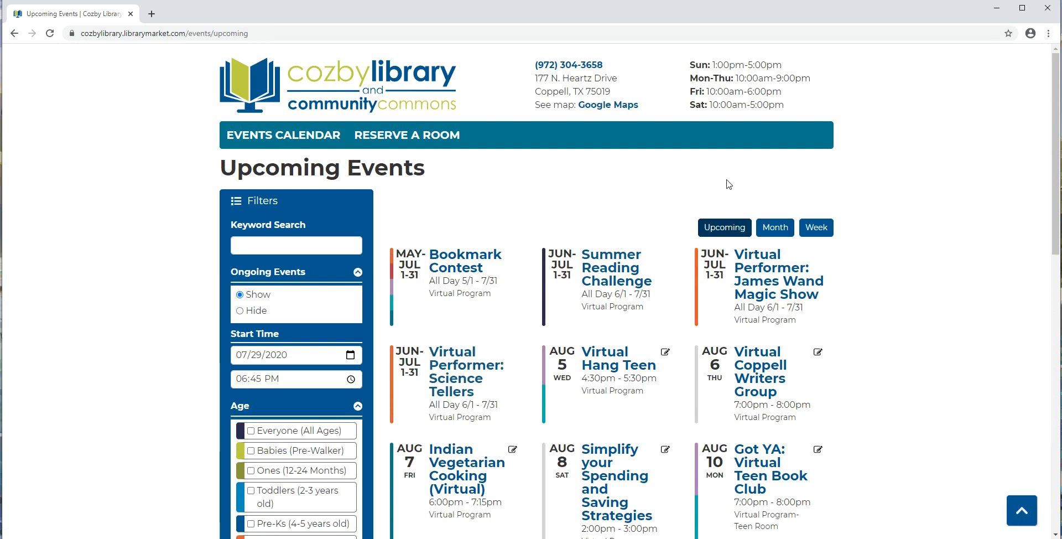
pyautogui.click(774, 227)
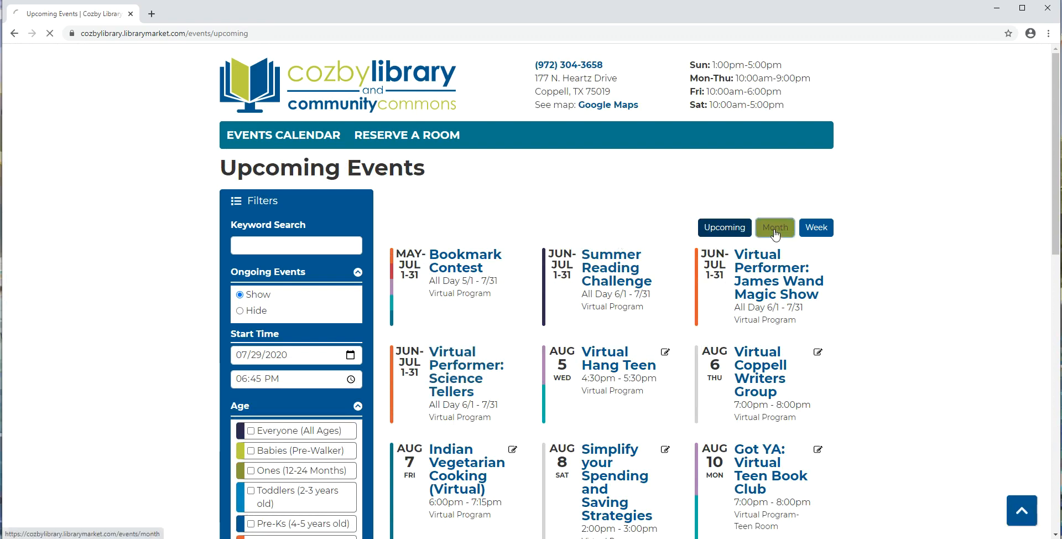
pyautogui.click(774, 227)
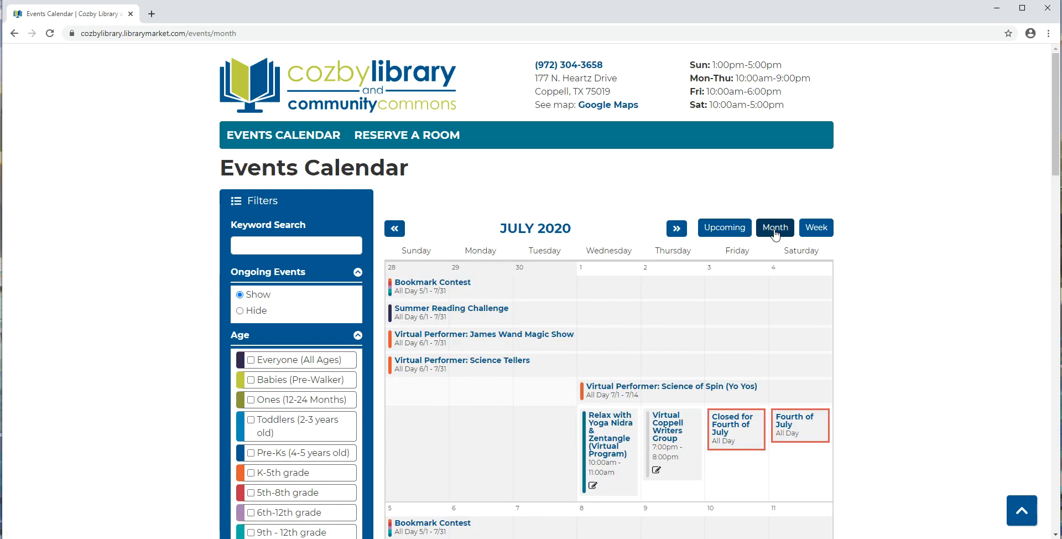
pyautogui.click(815, 227)
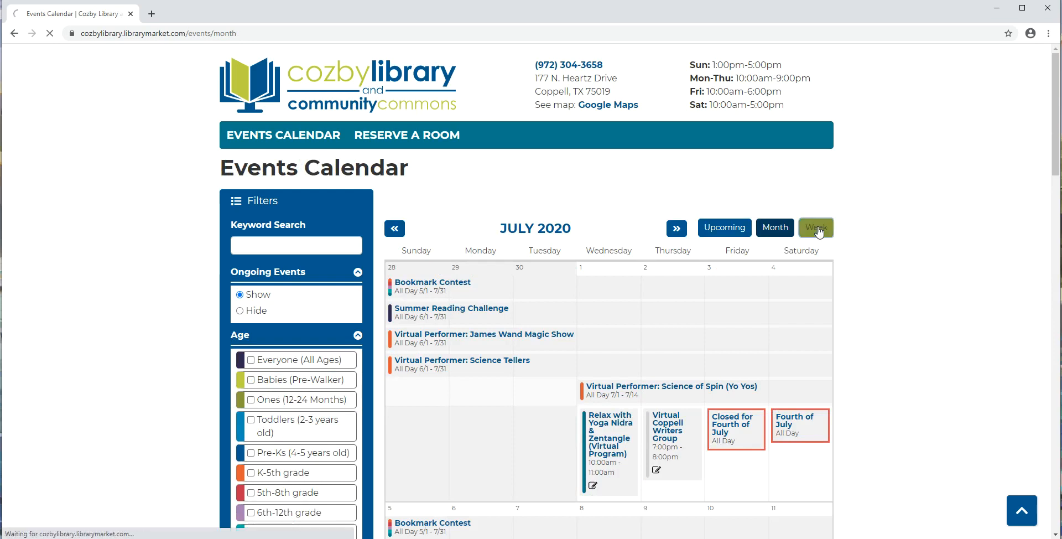
pyautogui.click(815, 227)
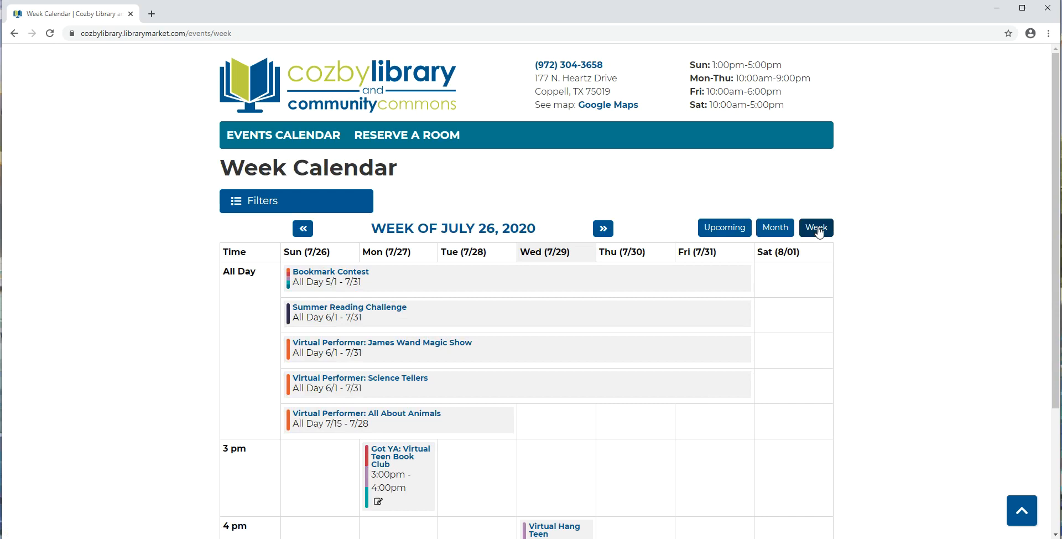
pyautogui.click(774, 227)
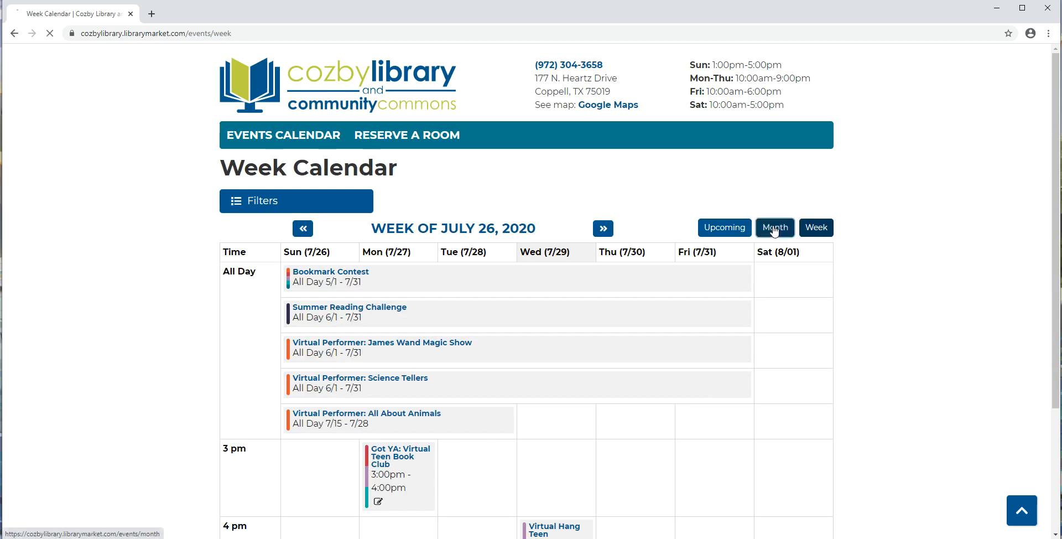
pyautogui.click(775, 227)
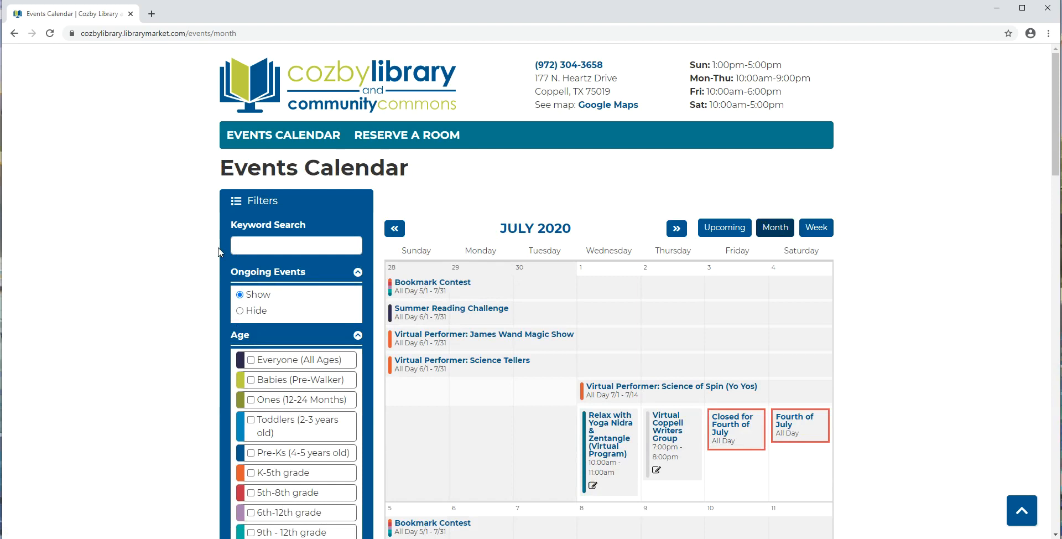
# - Filter the July 2020 calendar by the keyword 'cooking', which finds no events
pyautogui.write('cooking')
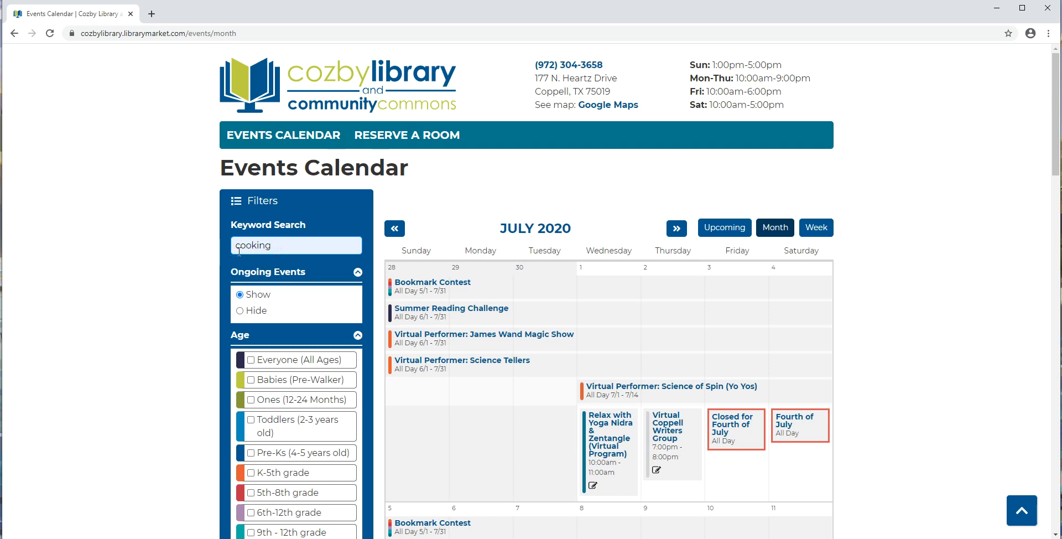
pyautogui.scroll(-3)
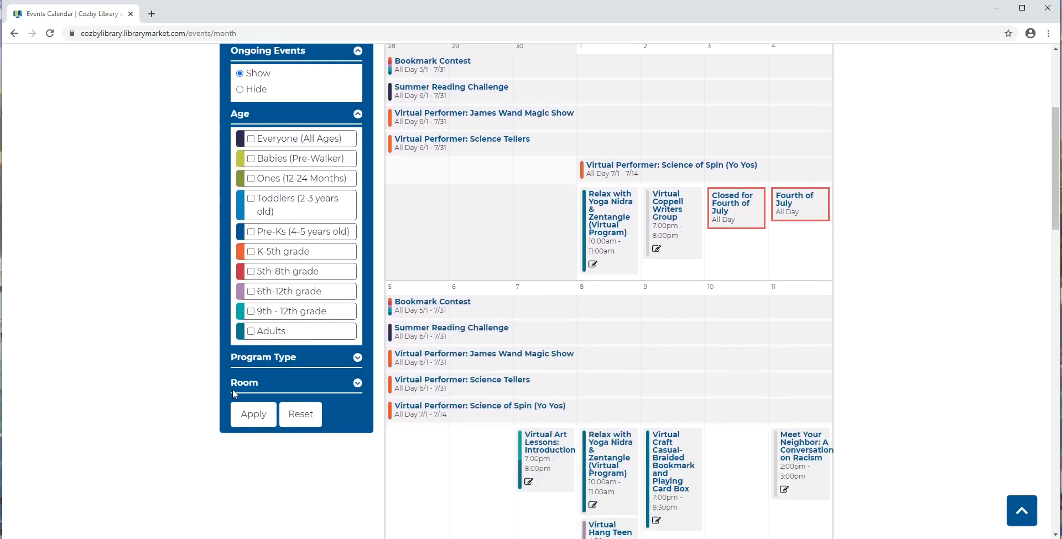
pyautogui.click(253, 414)
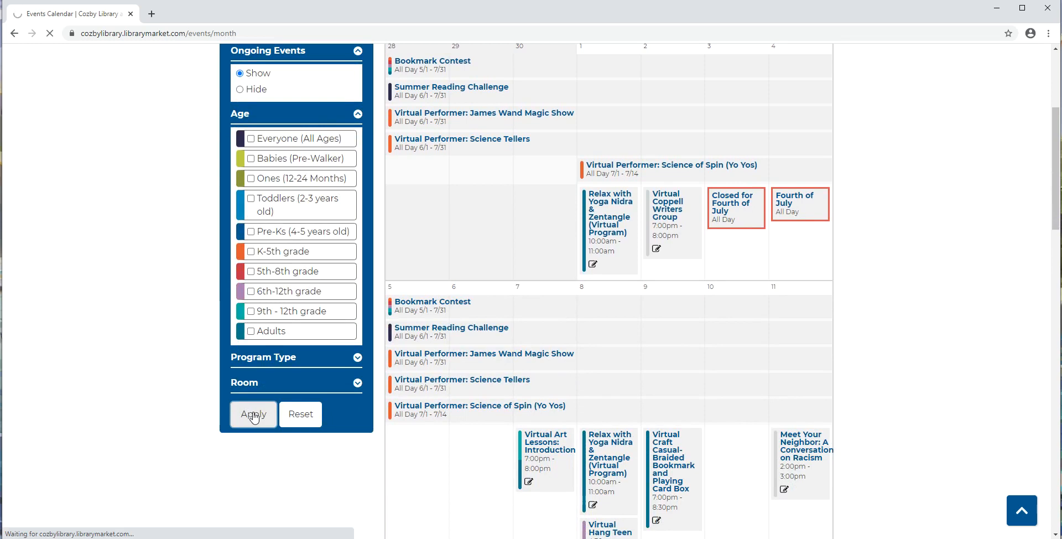
pyautogui.click(253, 414)
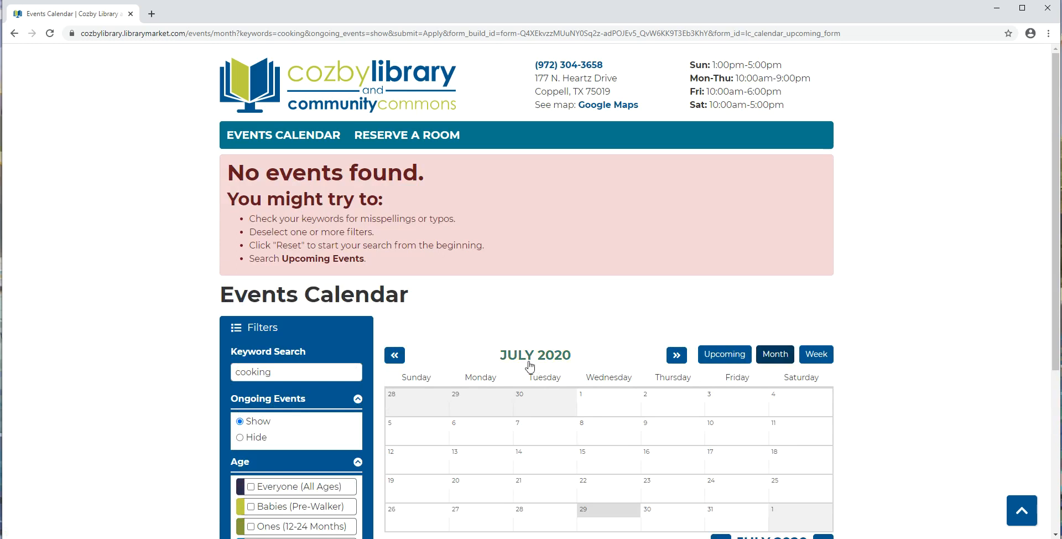
pyautogui.moveTo(399, 329)
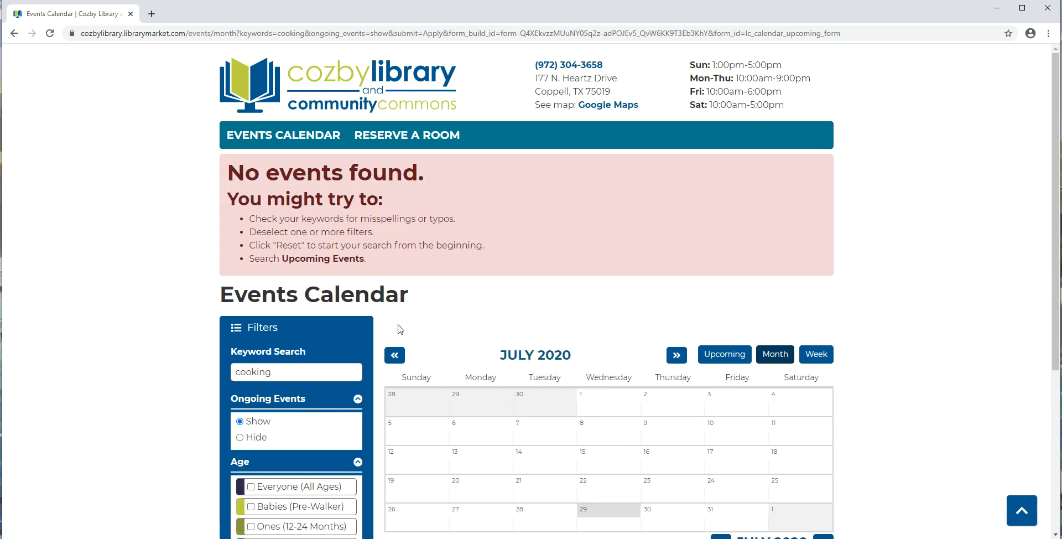
pyautogui.moveTo(530, 393)
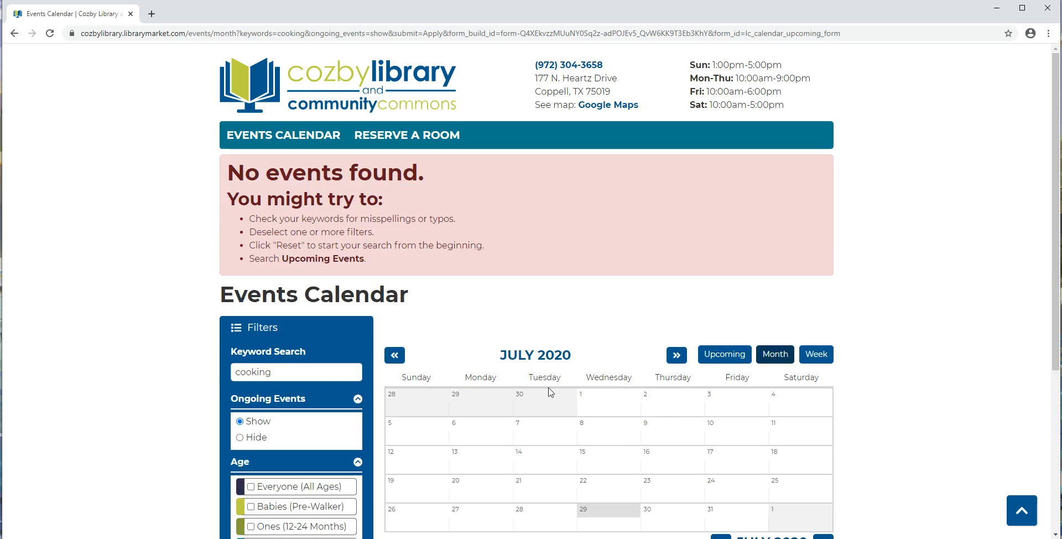
pyautogui.click(675, 354)
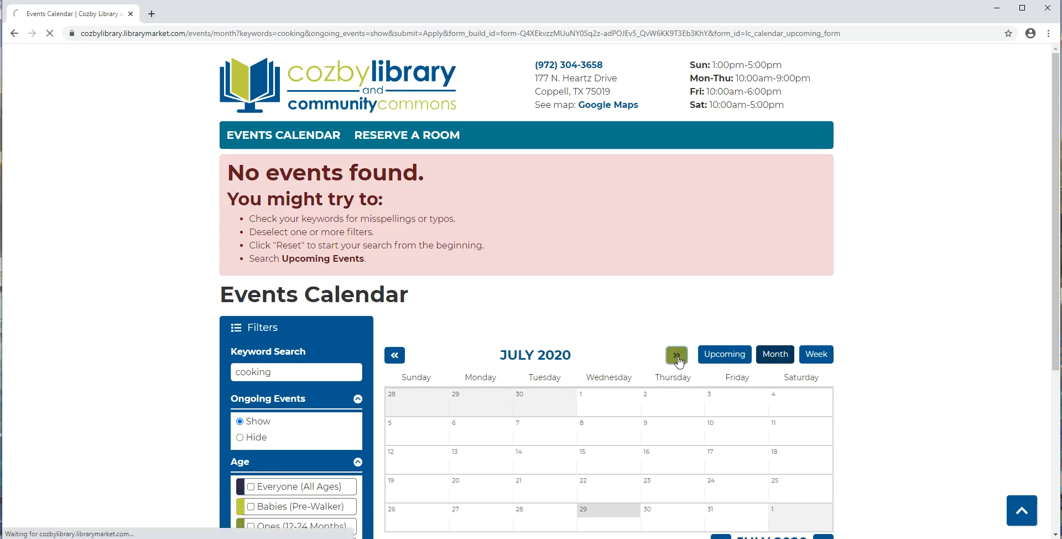
pyautogui.click(674, 354)
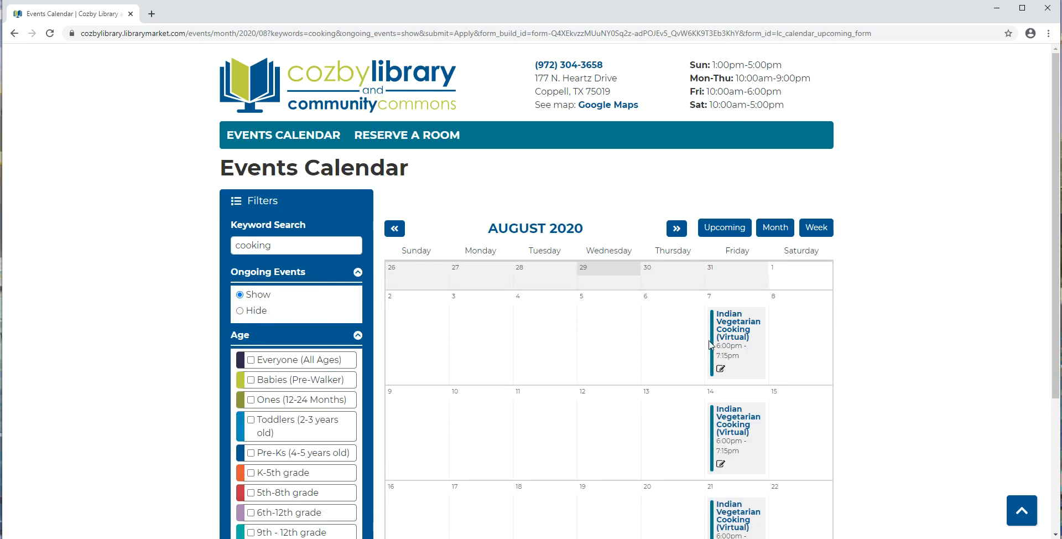
pyautogui.moveTo(777, 381)
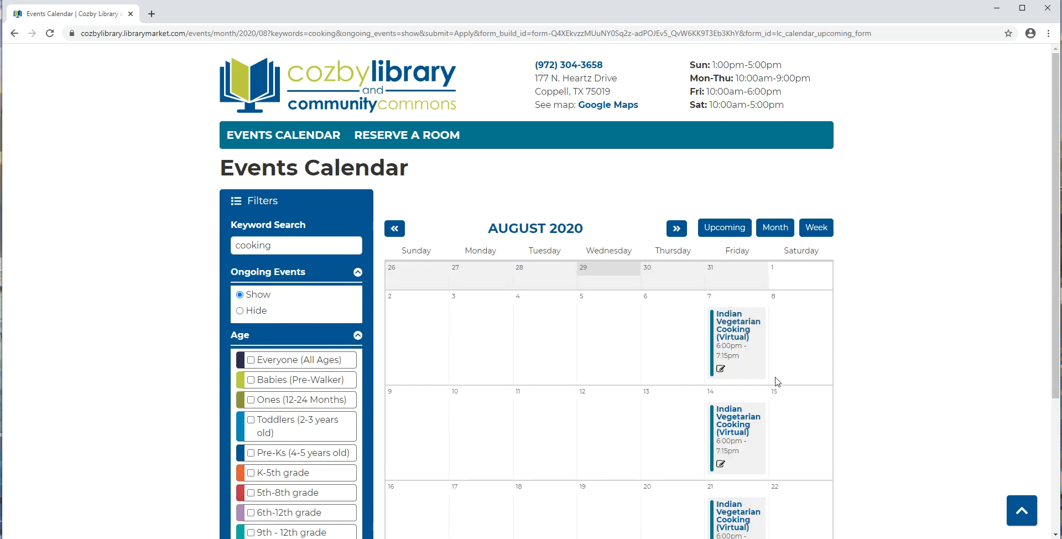
pyautogui.click(724, 227)
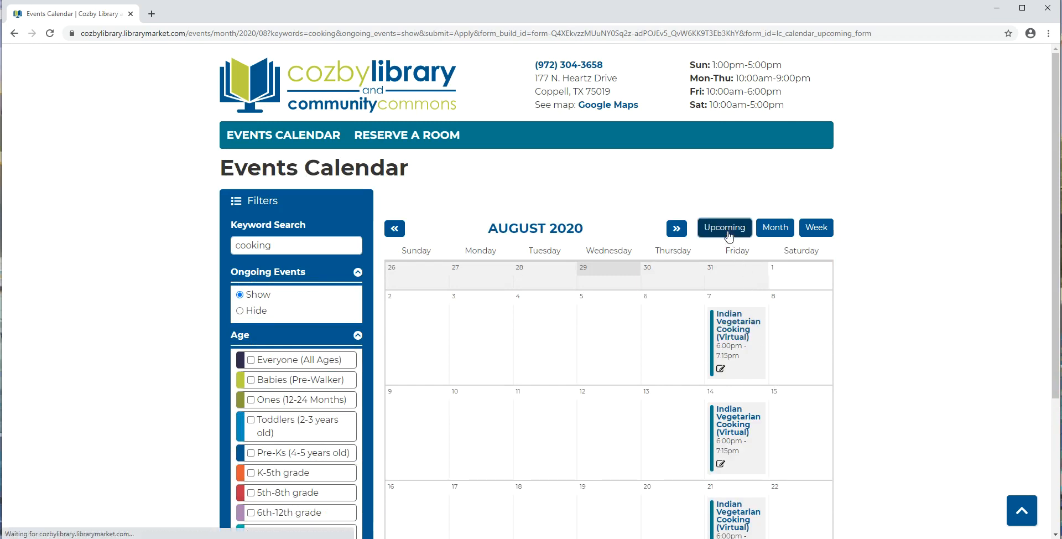
pyautogui.click(723, 227)
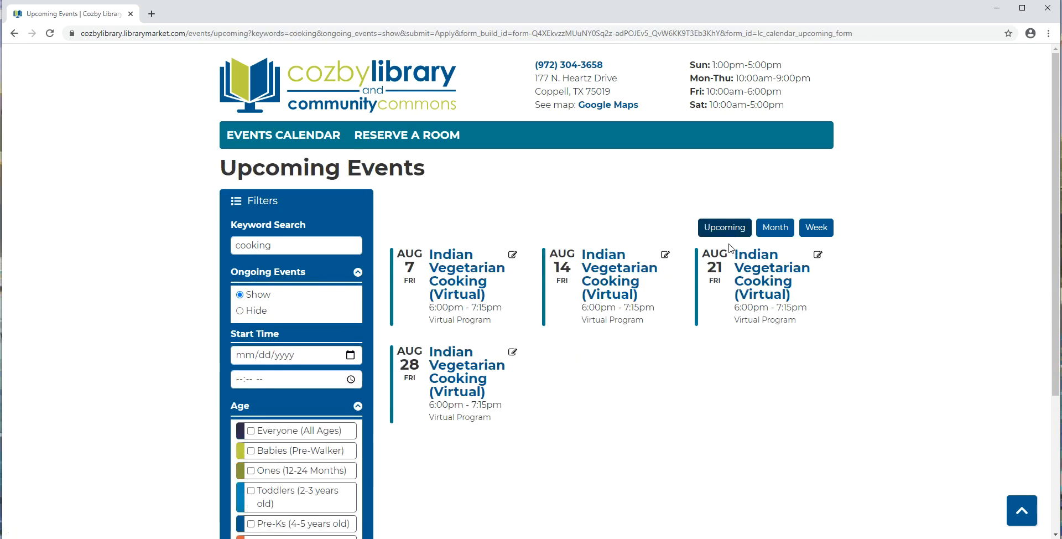
pyautogui.moveTo(737, 387)
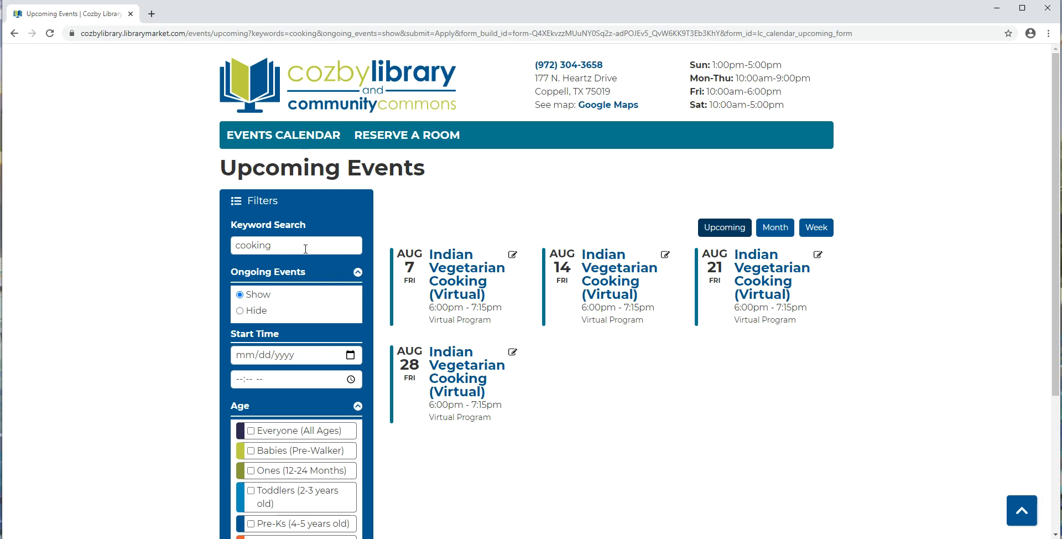
pyautogui.moveTo(590, 362)
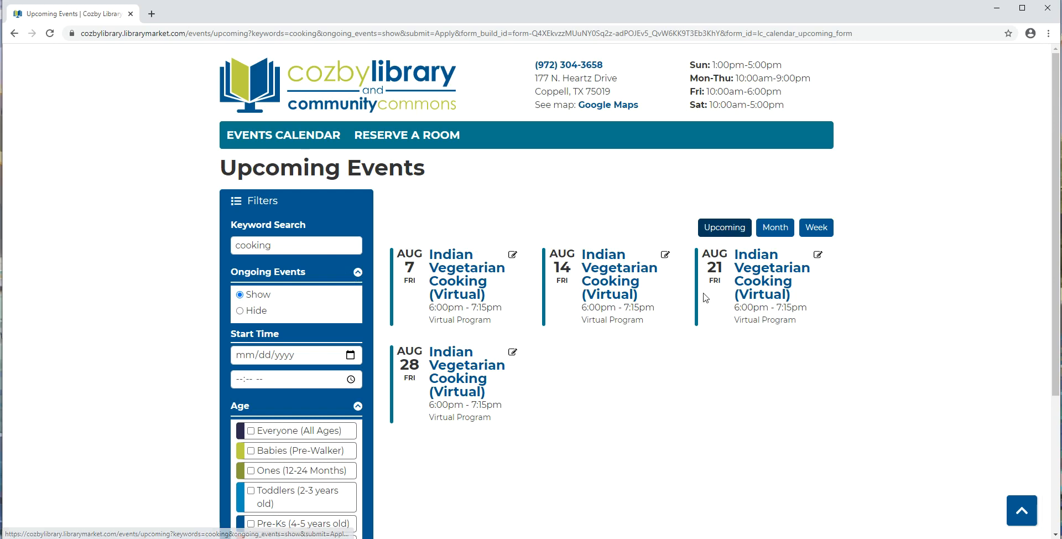
pyautogui.moveTo(687, 347)
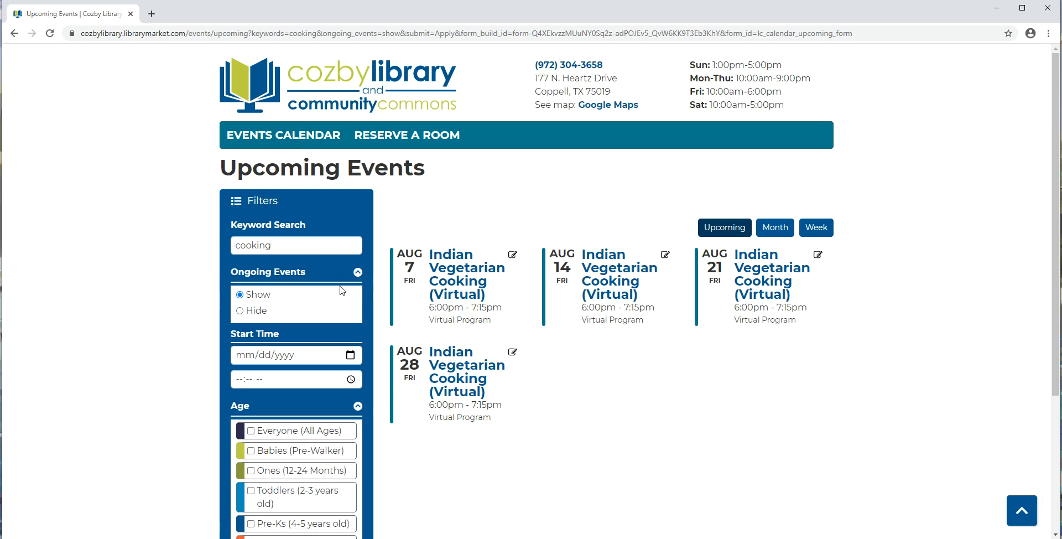
# - Reset the event filters and show the full July 2020 calendar as a month grid
pyautogui.scroll(-3)
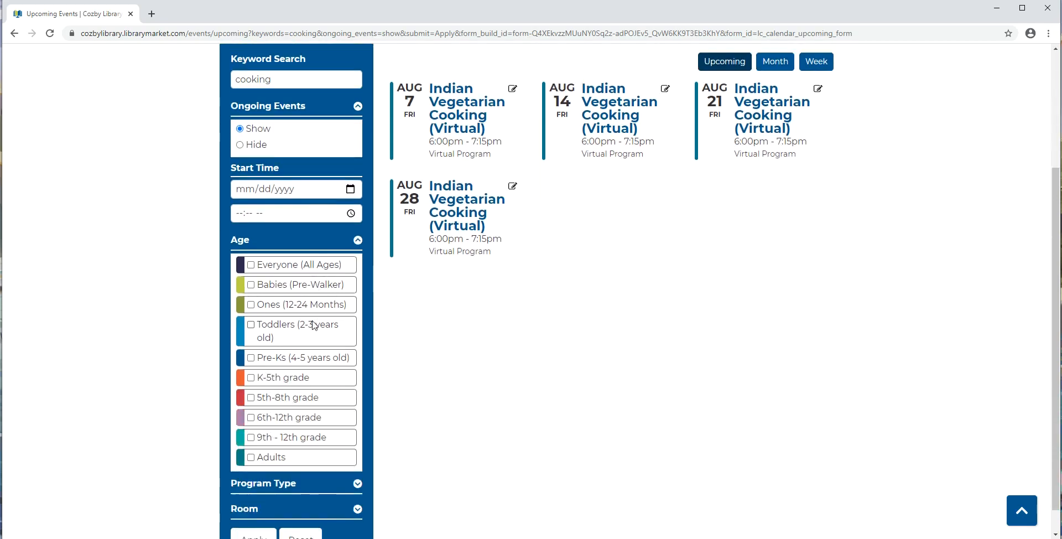
pyautogui.scroll(-3)
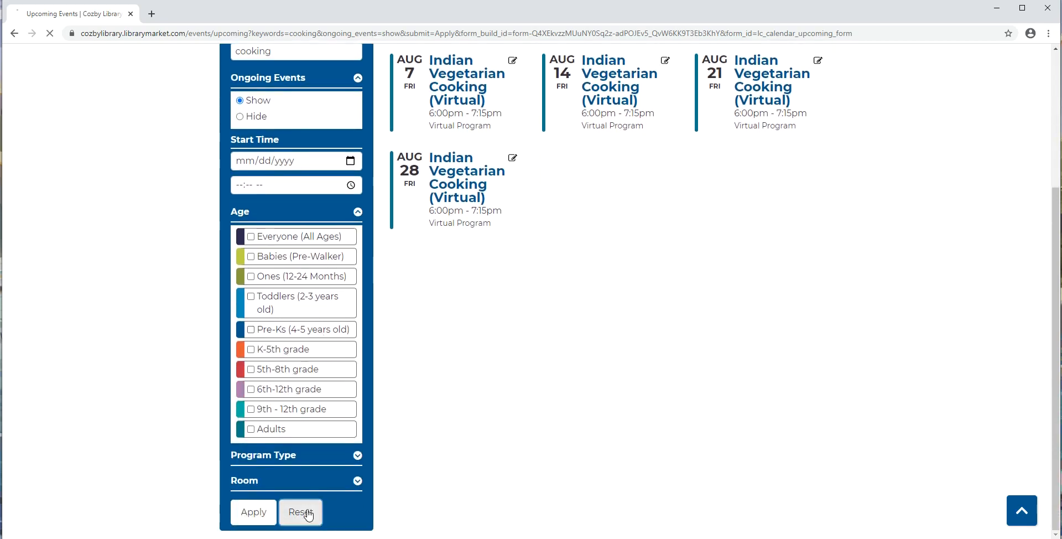
pyautogui.click(301, 512)
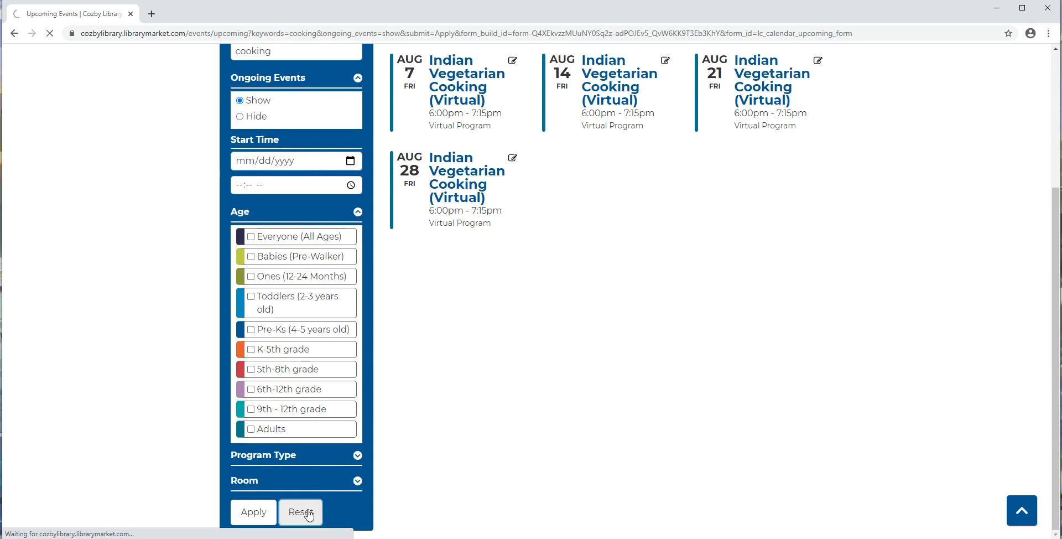
pyautogui.click(299, 511)
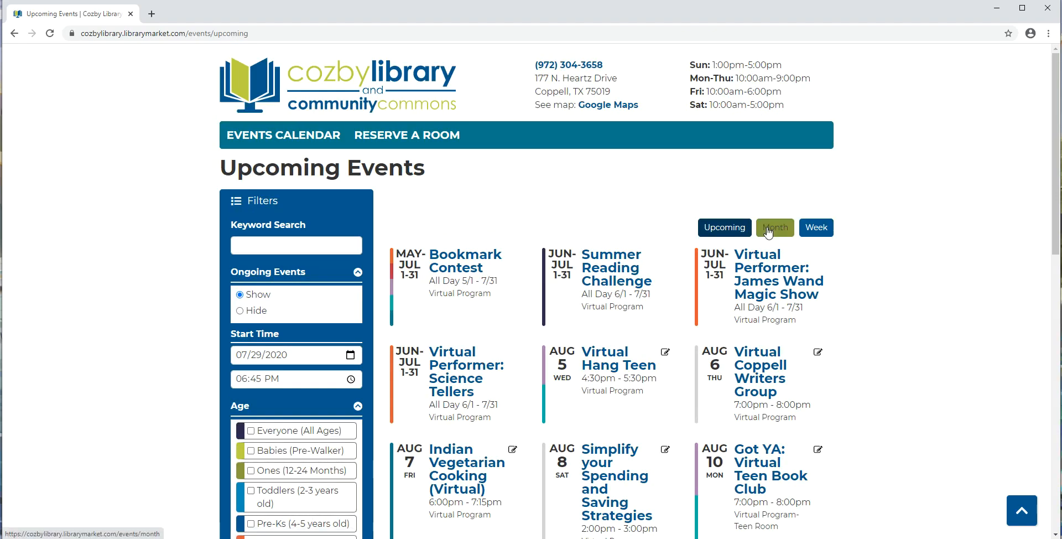
pyautogui.click(774, 227)
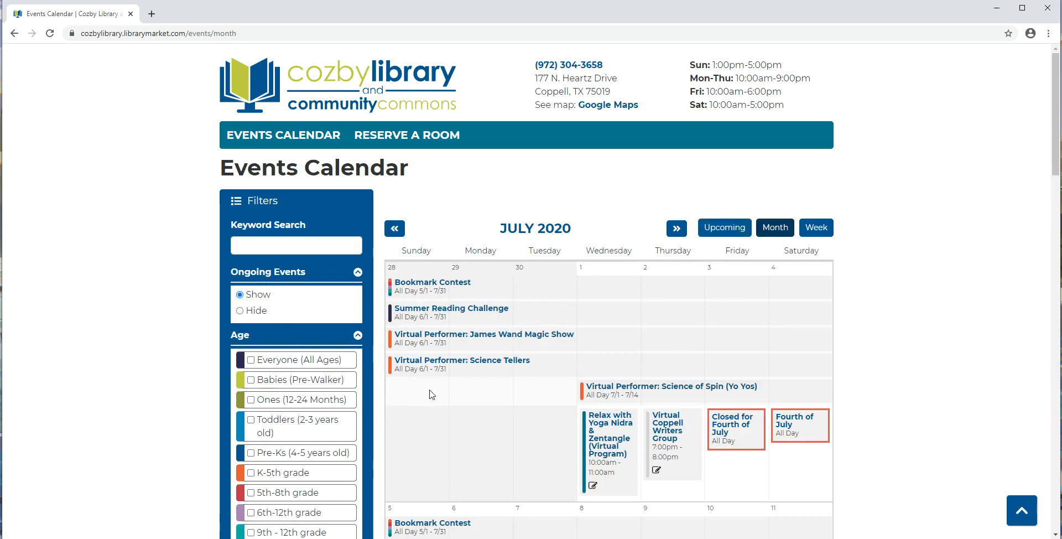
pyautogui.click(462, 359)
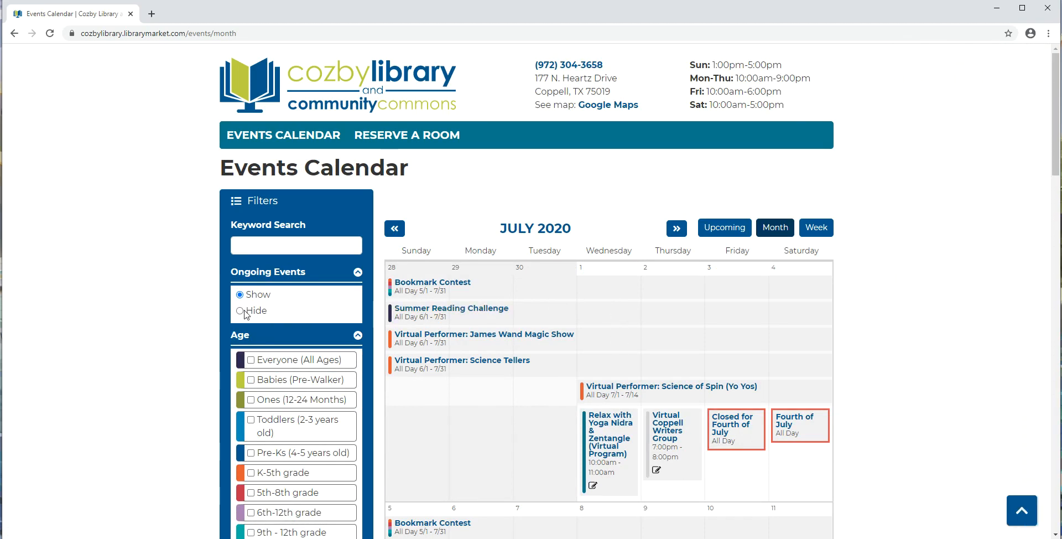
# - Set Ongoing Events to Hide and apply it to the July calendar
pyautogui.click(240, 311)
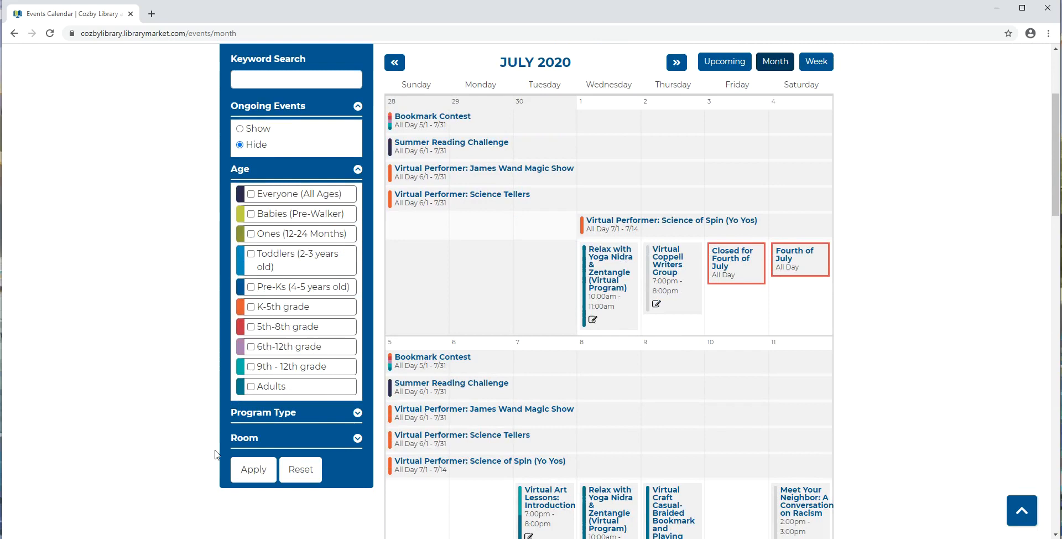
pyautogui.click(252, 469)
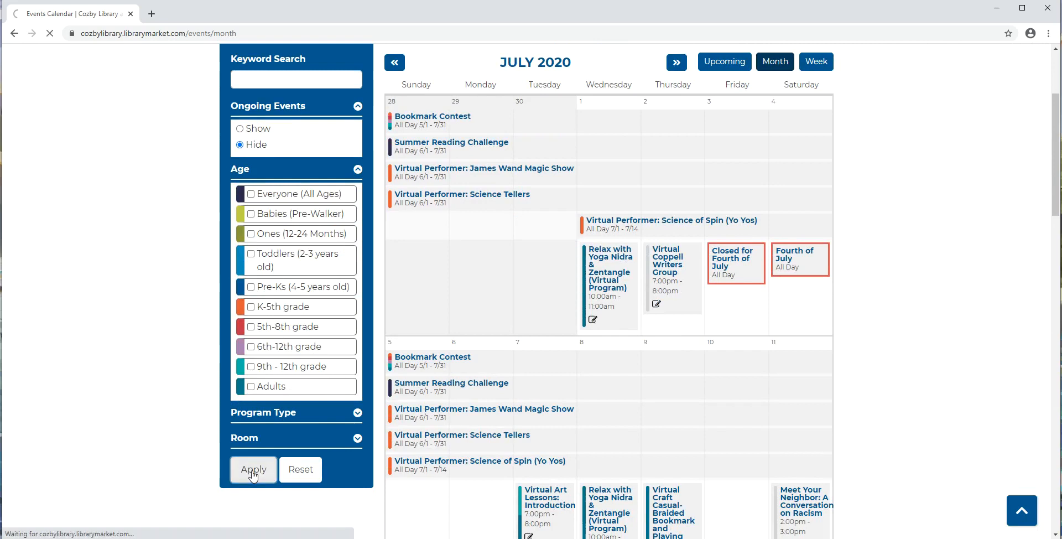
pyautogui.click(252, 469)
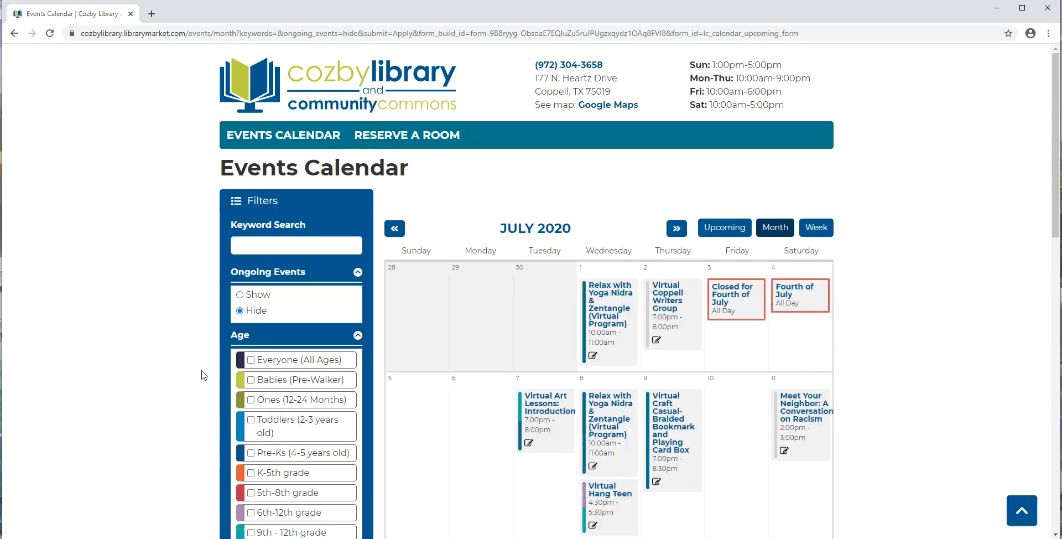
# - Apply the Adults age-group filter to the calendar
pyautogui.scroll(-3)
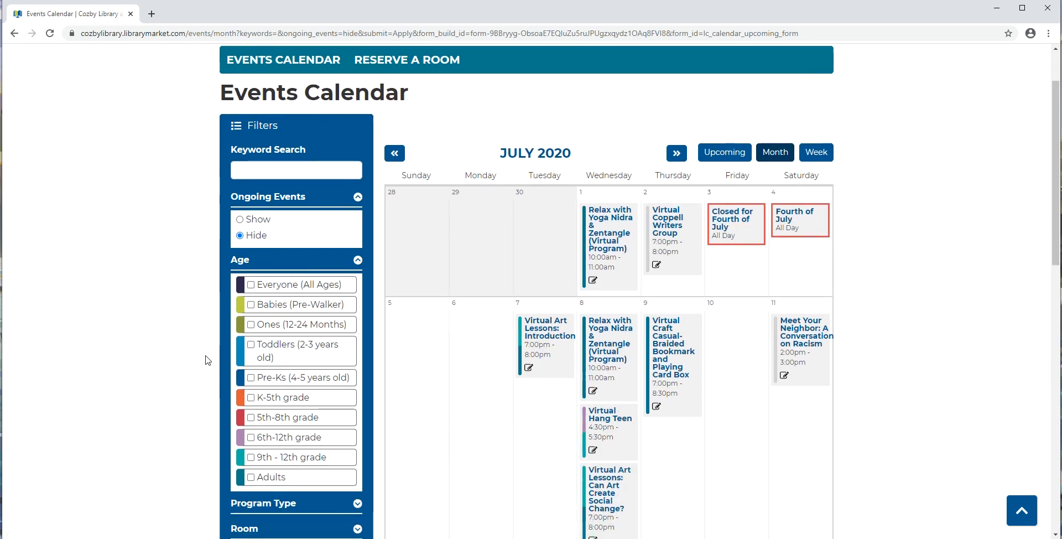
pyautogui.scroll(-3)
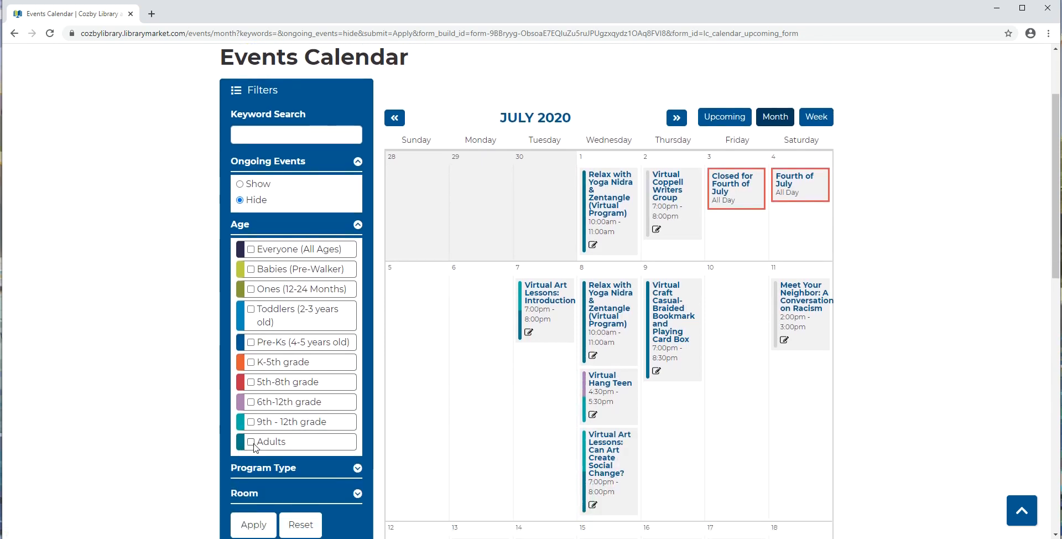
pyautogui.click(251, 441)
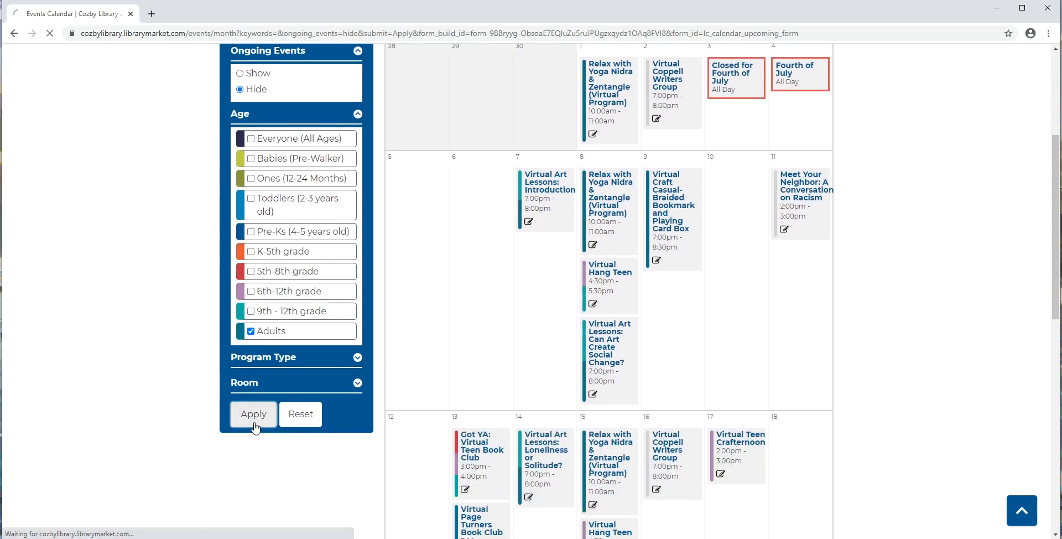
pyautogui.click(253, 414)
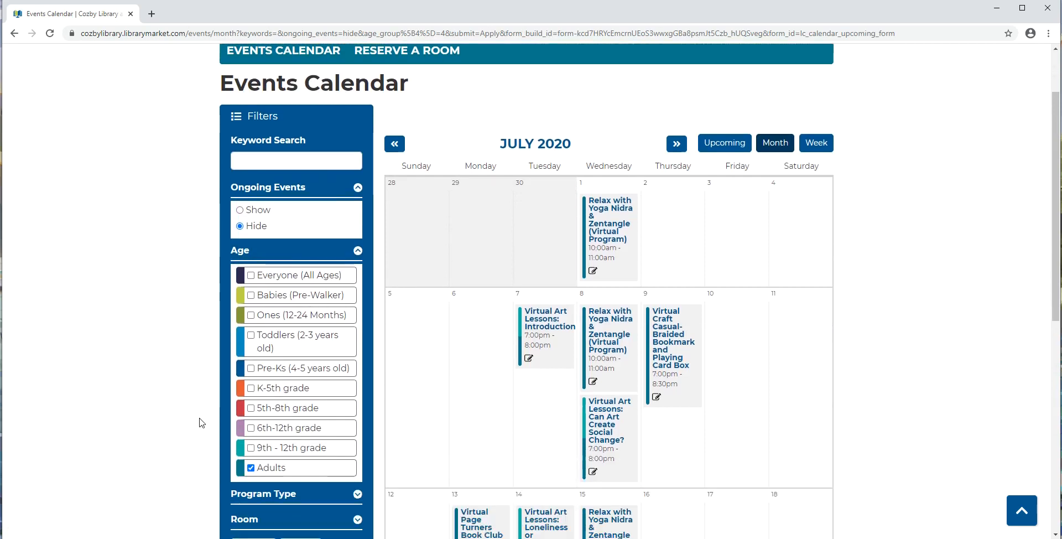
# - Apply the Book Club program type filter, leaving three virtual book club events
pyautogui.scroll(-3)
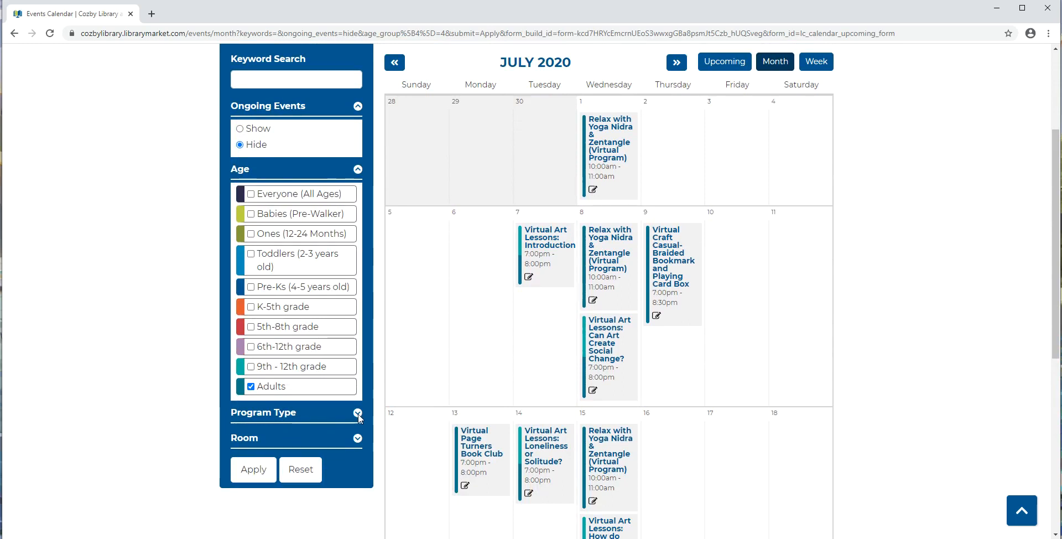
pyautogui.click(359, 414)
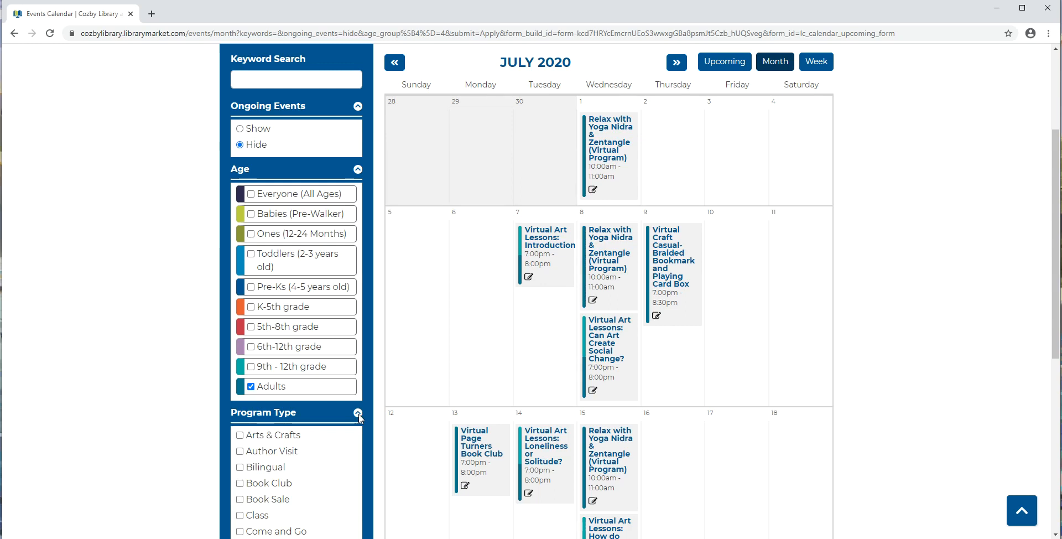
pyautogui.scroll(-3)
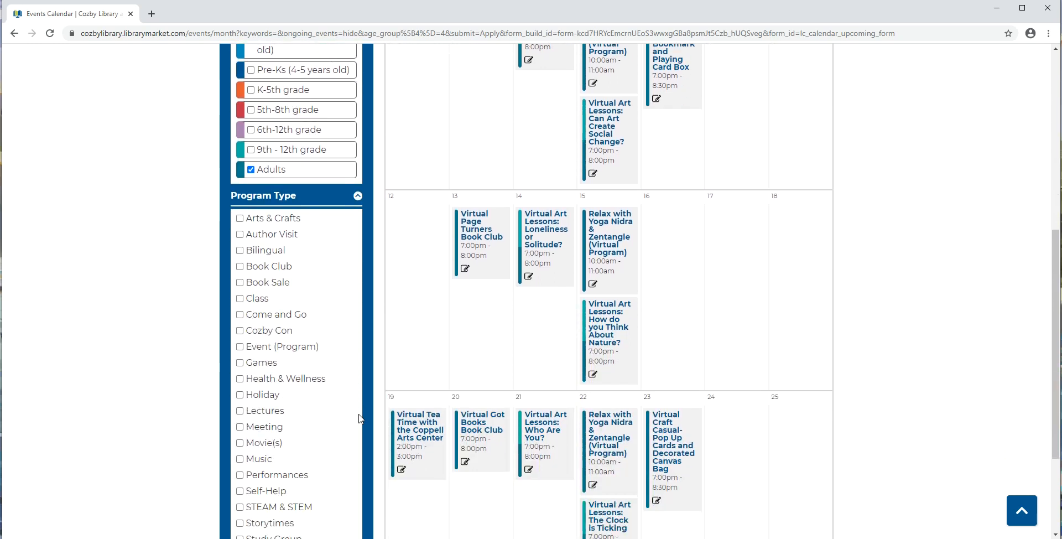
pyautogui.scroll(-3)
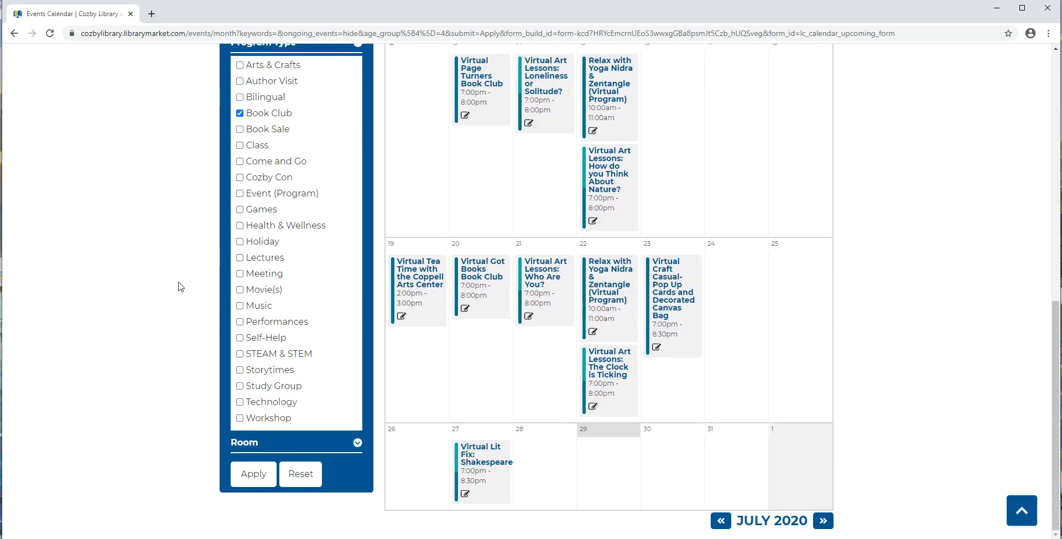
pyautogui.click(252, 474)
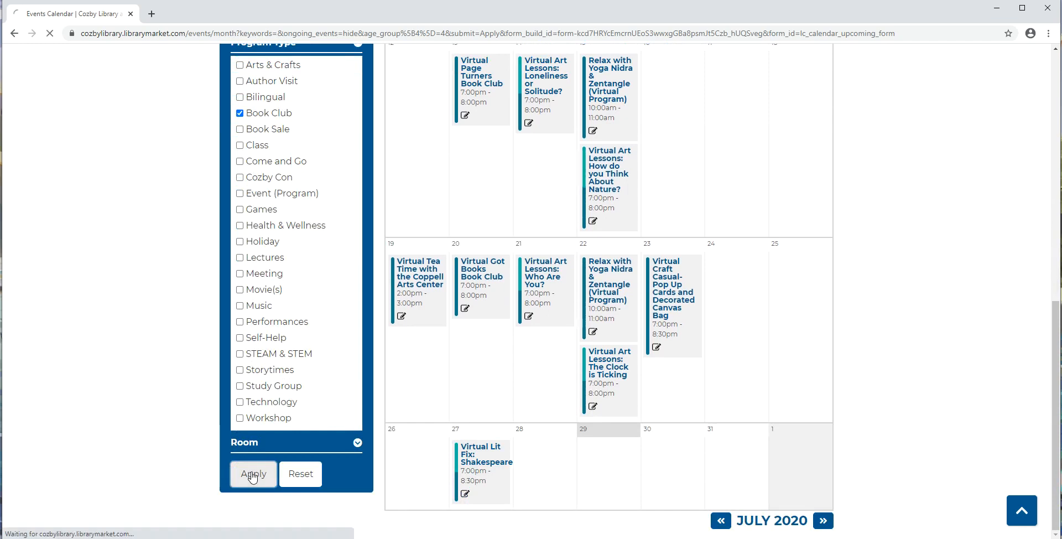
pyautogui.click(252, 473)
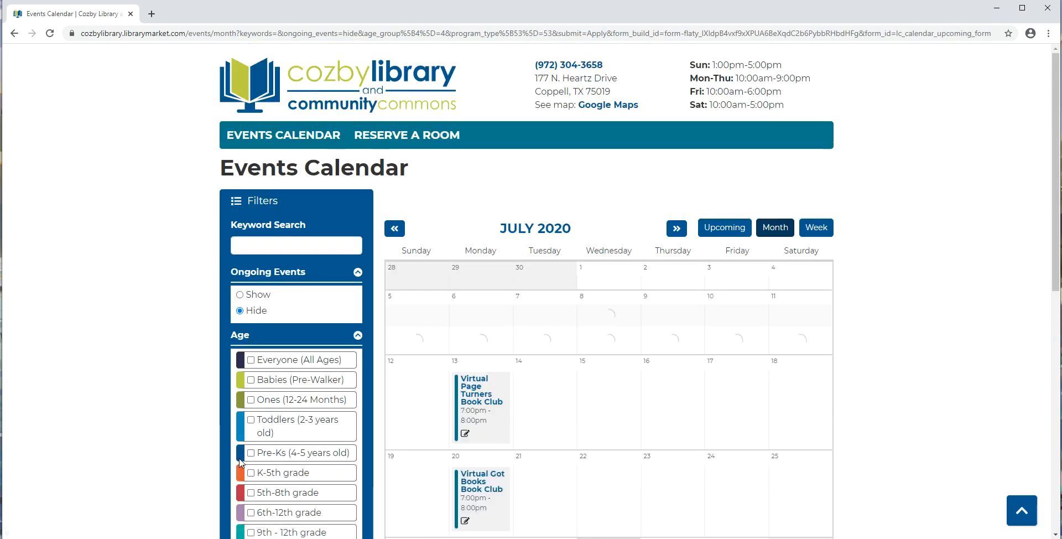
pyautogui.scroll(-3)
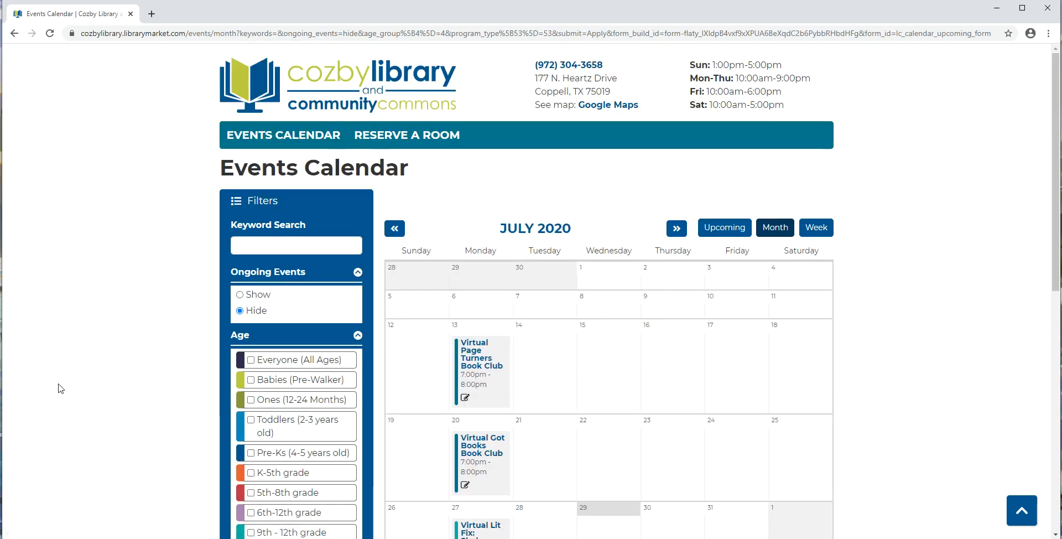
pyautogui.moveTo(157, 449)
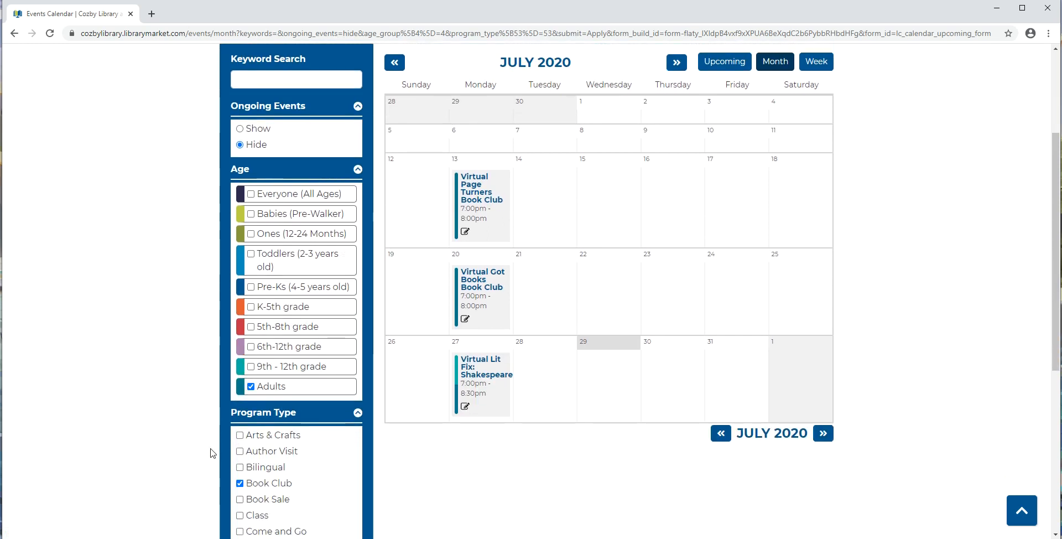
pyautogui.scroll(-3)
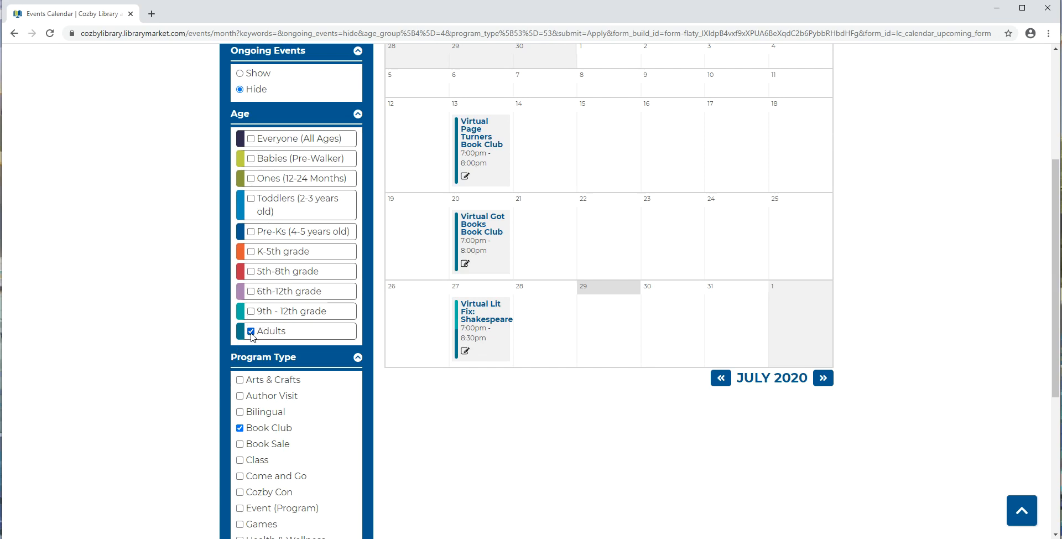
pyautogui.click(250, 330)
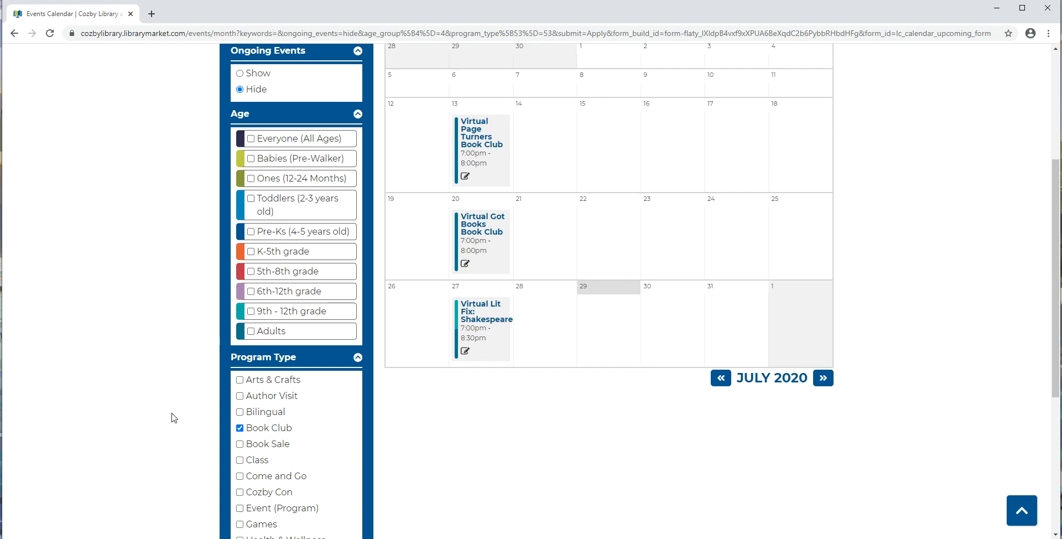
pyautogui.scroll(-3)
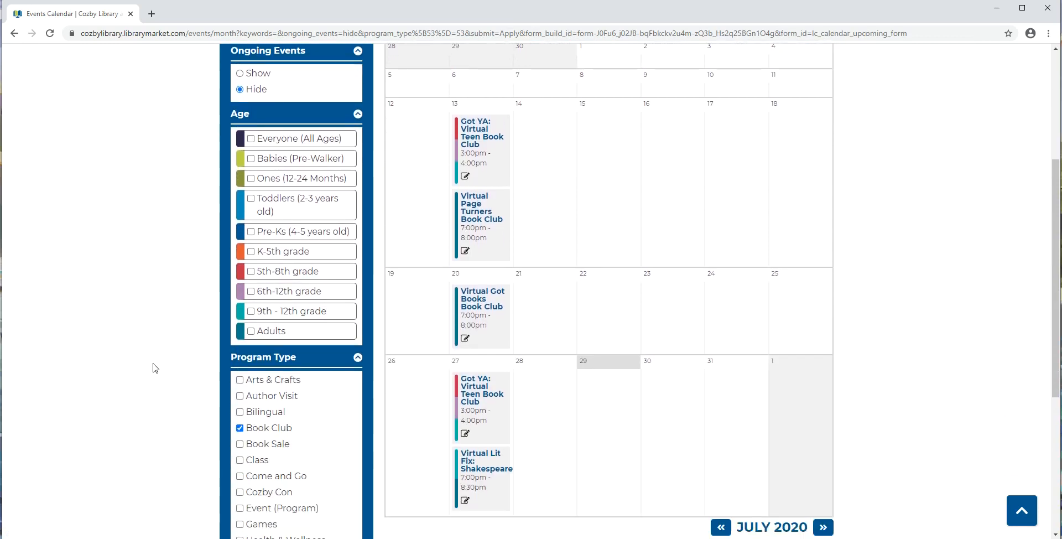
pyautogui.scroll(-3)
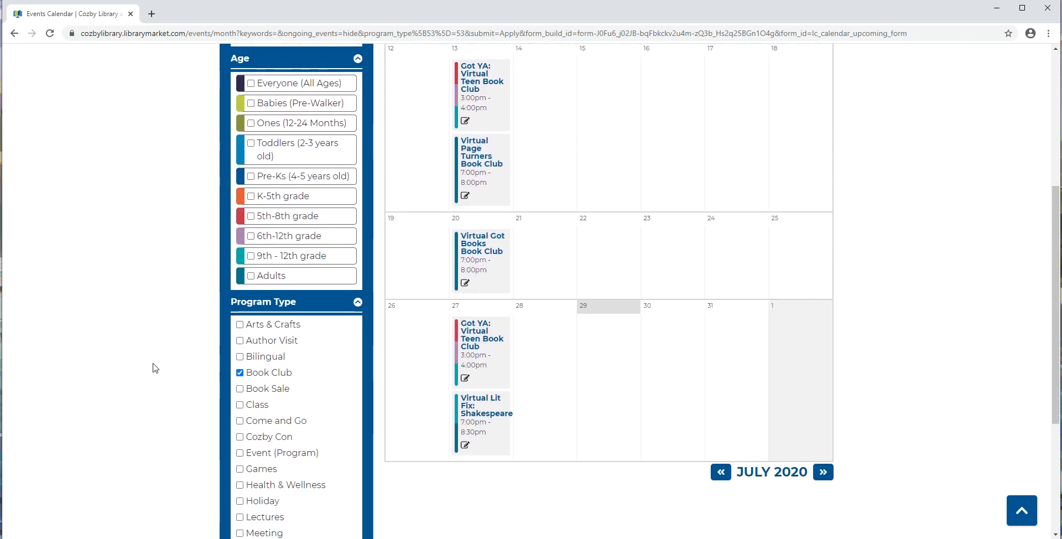
pyautogui.moveTo(160, 370)
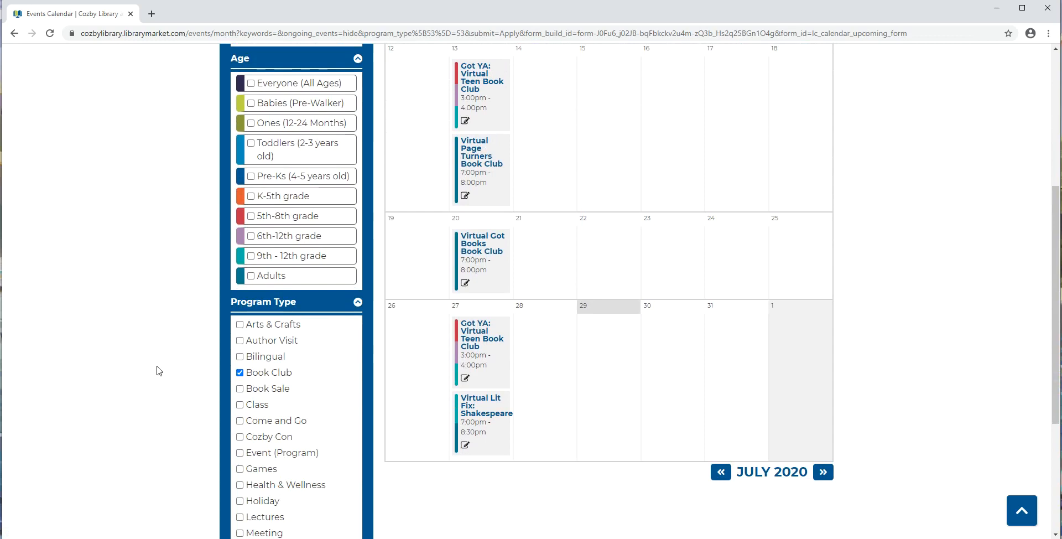
pyautogui.scroll(3)
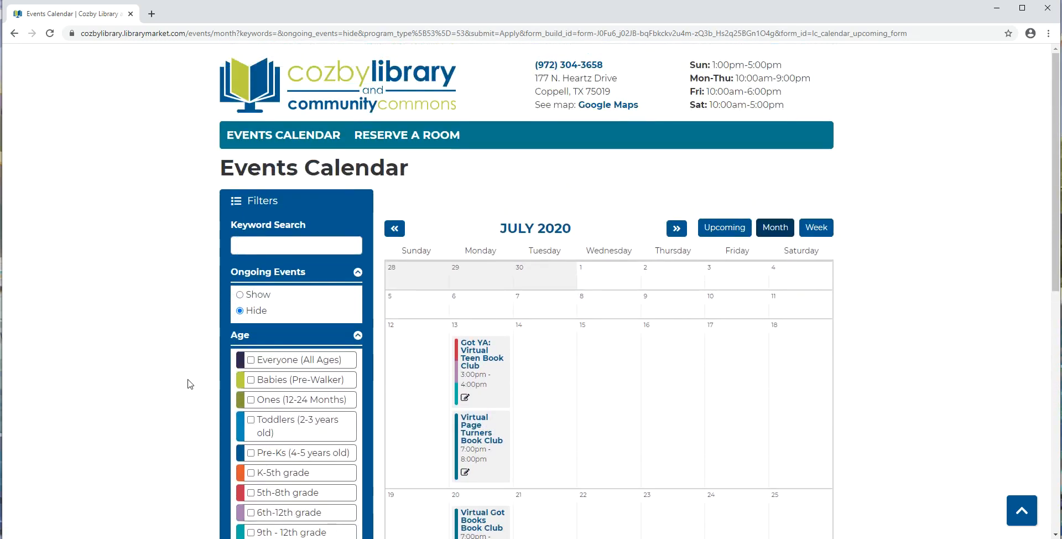
pyautogui.moveTo(126, 384)
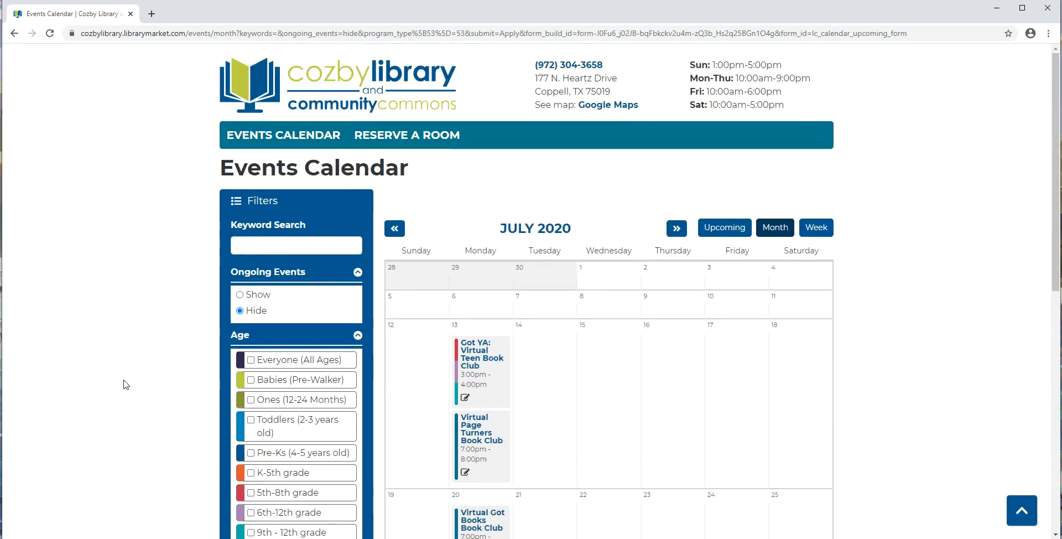
pyautogui.moveTo(481, 353)
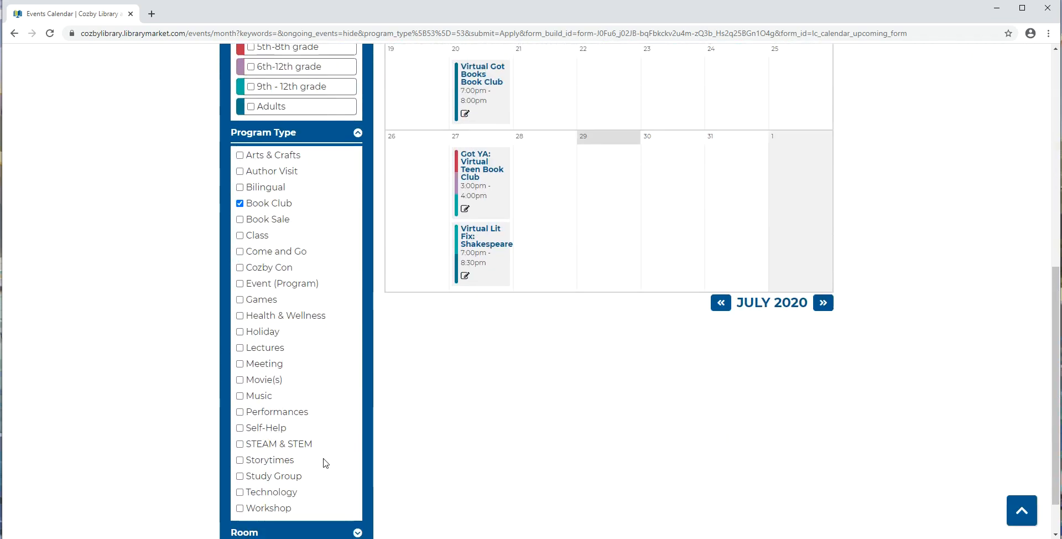
# - Reset all calendar filters and advance the unfiltered calendar to August 2020
pyautogui.click(300, 511)
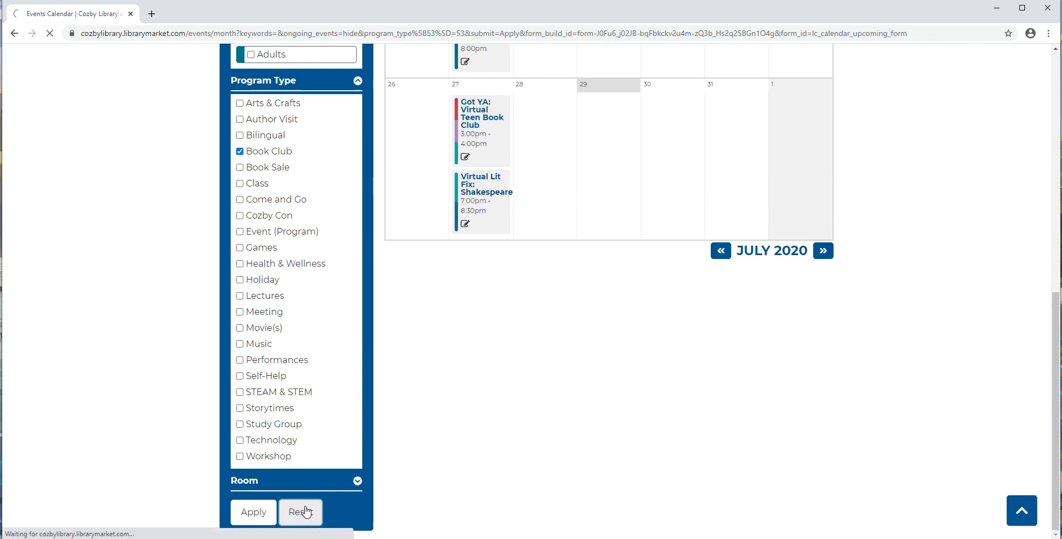
pyautogui.click(300, 511)
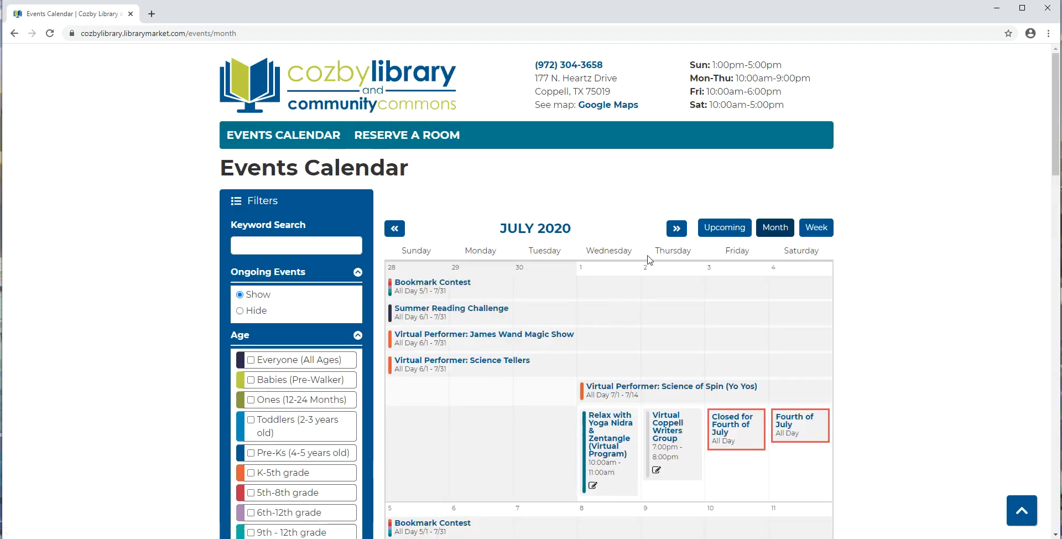
pyautogui.click(674, 227)
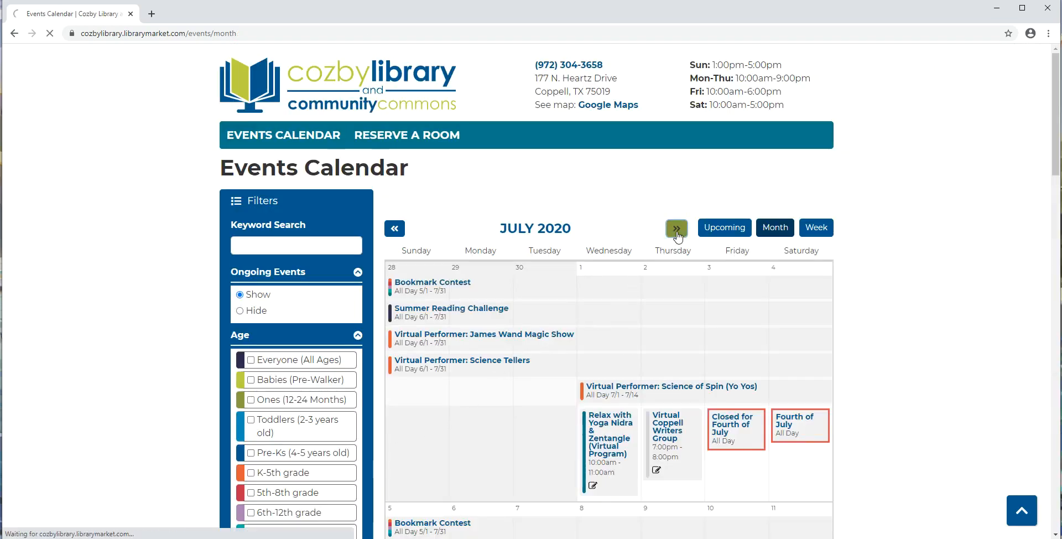
pyautogui.click(674, 226)
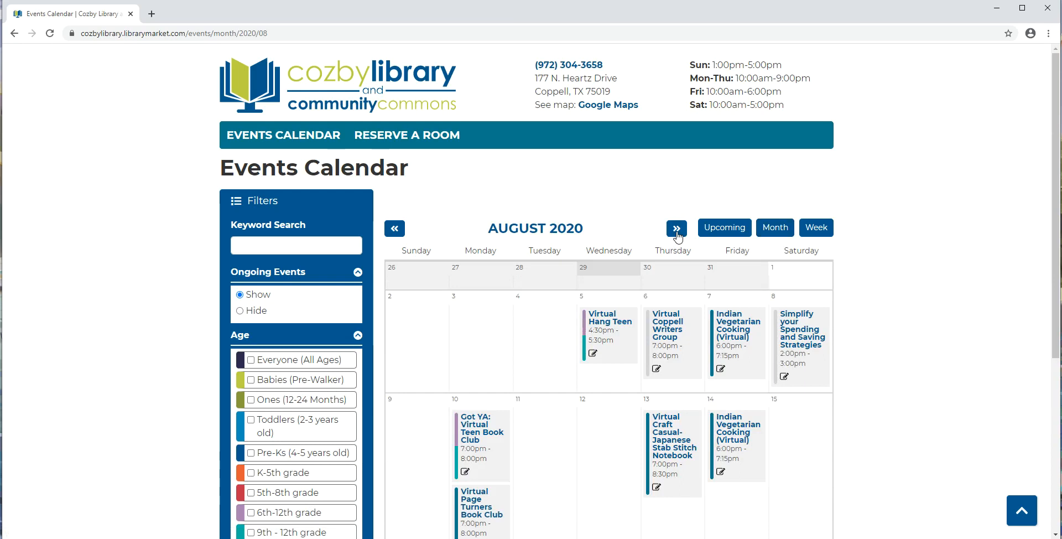
pyautogui.moveTo(853, 447)
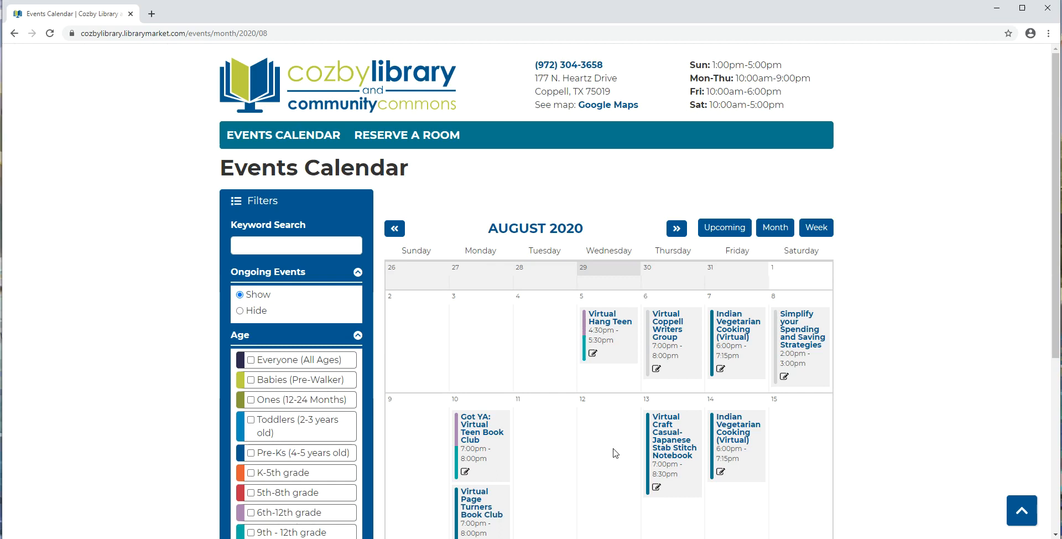
pyautogui.moveTo(635, 456)
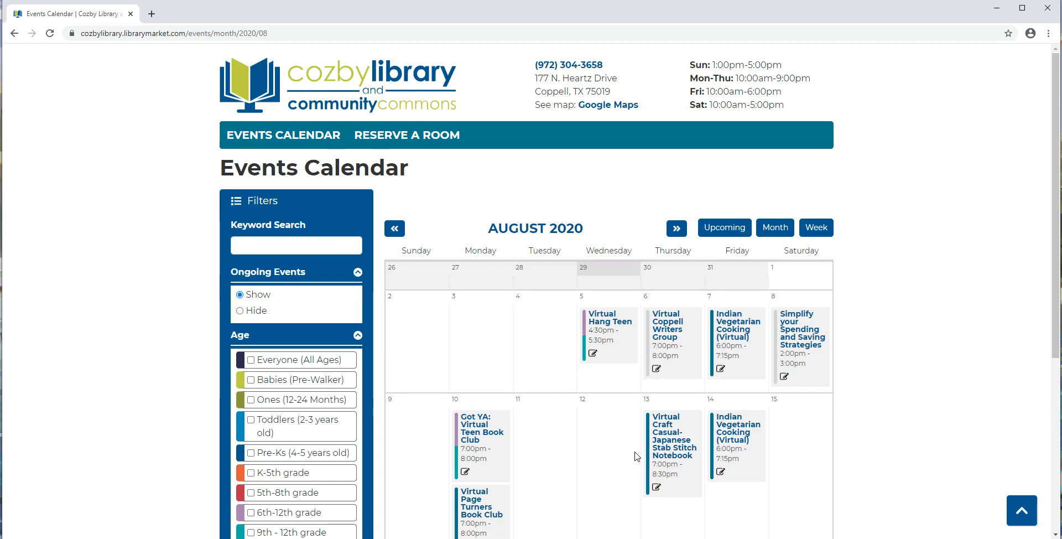
# - Open the August 13 Virtual Craft Casual- Japanese Stab Stitch Notebook event and move down to its registration form
pyautogui.click(672, 440)
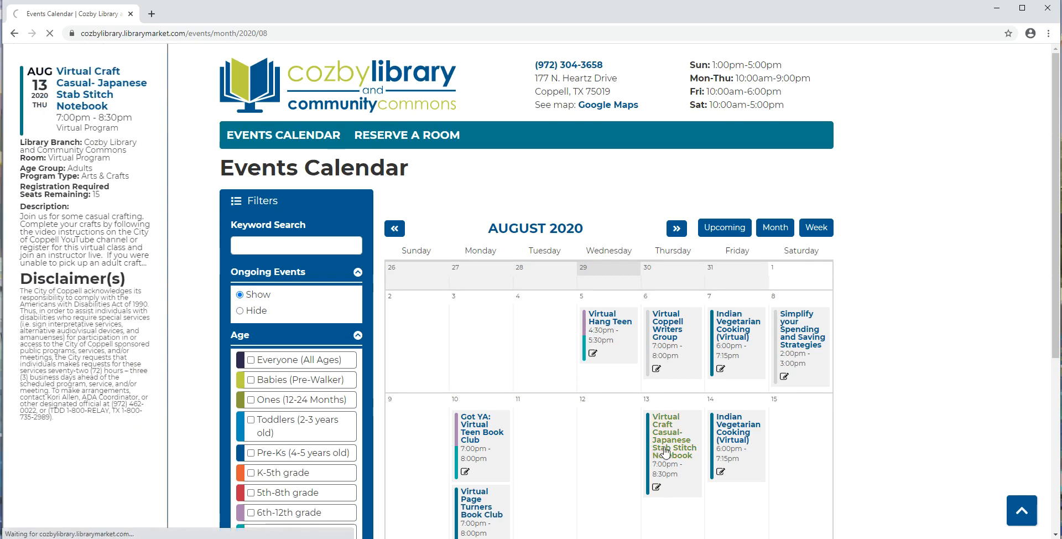
pyautogui.click(674, 439)
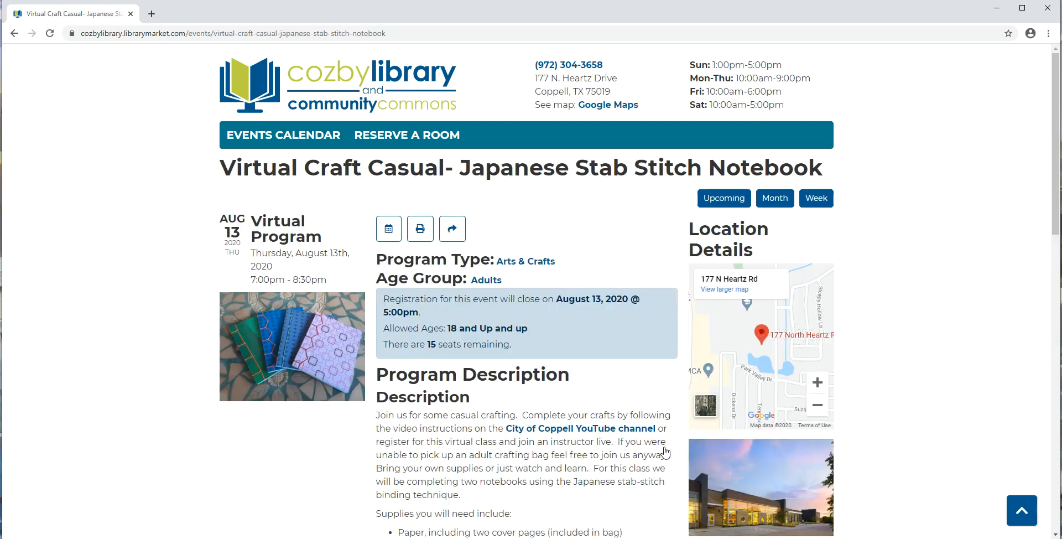
pyautogui.moveTo(660, 405)
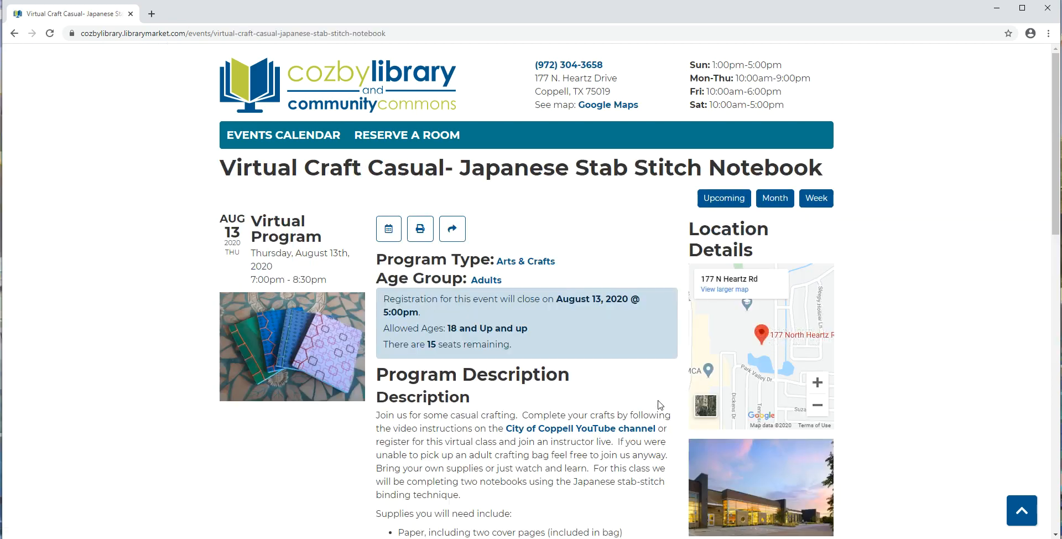
pyautogui.moveTo(597, 310)
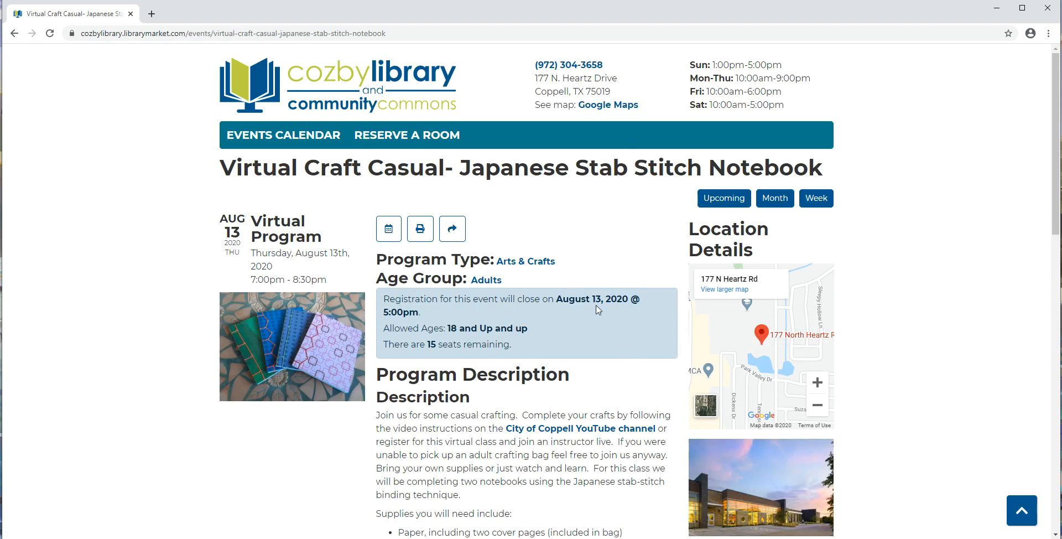
pyautogui.moveTo(597, 305)
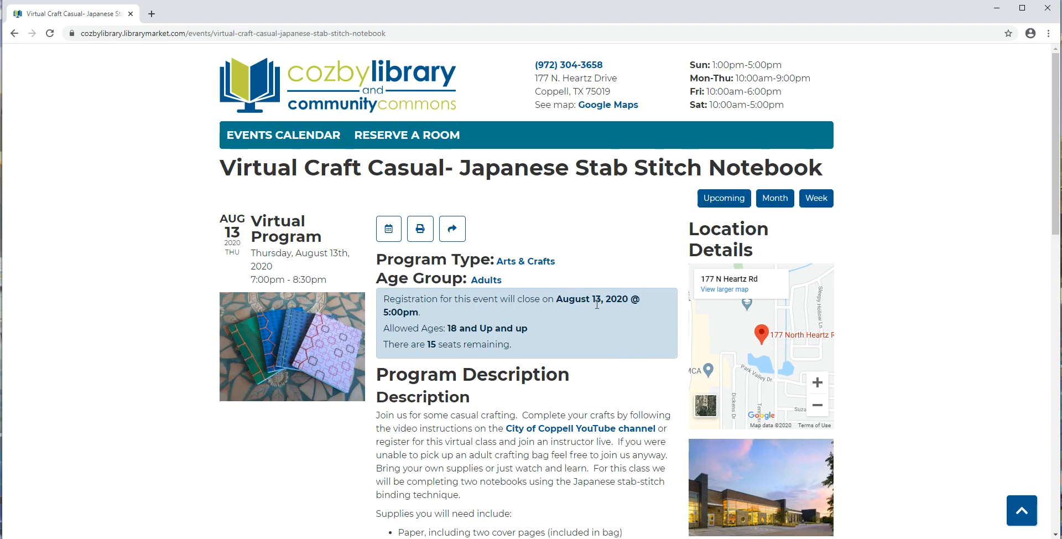
pyautogui.moveTo(530, 338)
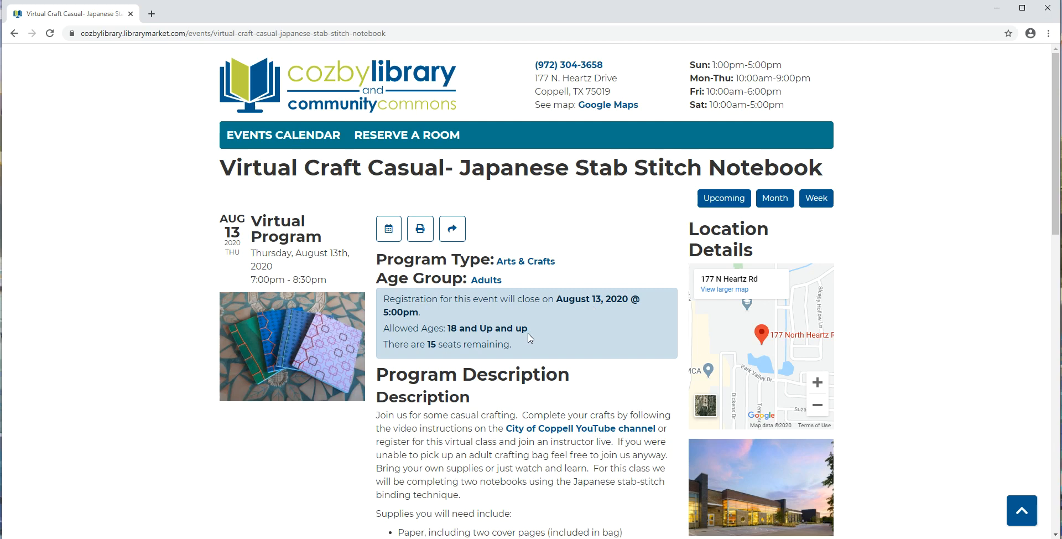
pyautogui.moveTo(519, 353)
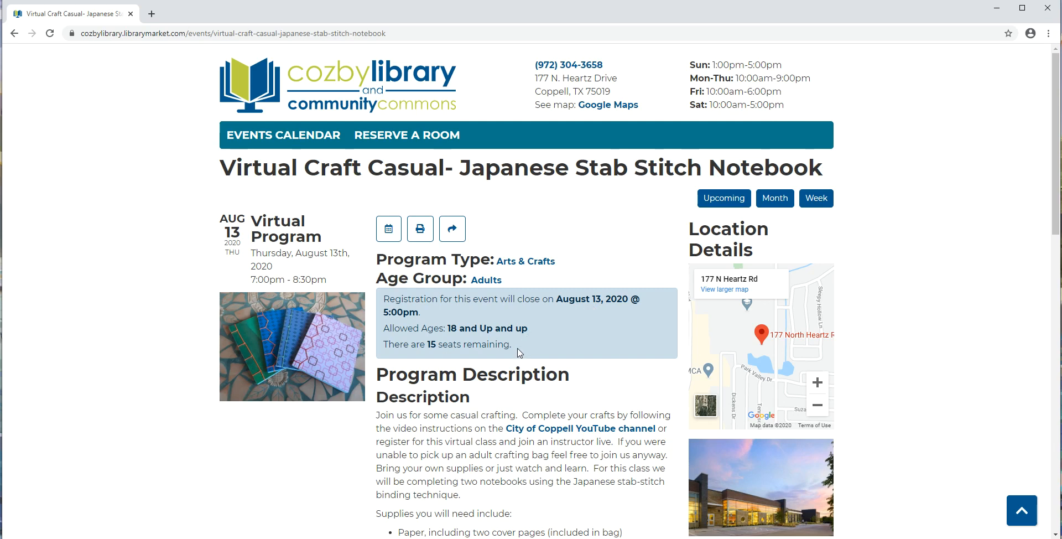
pyautogui.moveTo(518, 355)
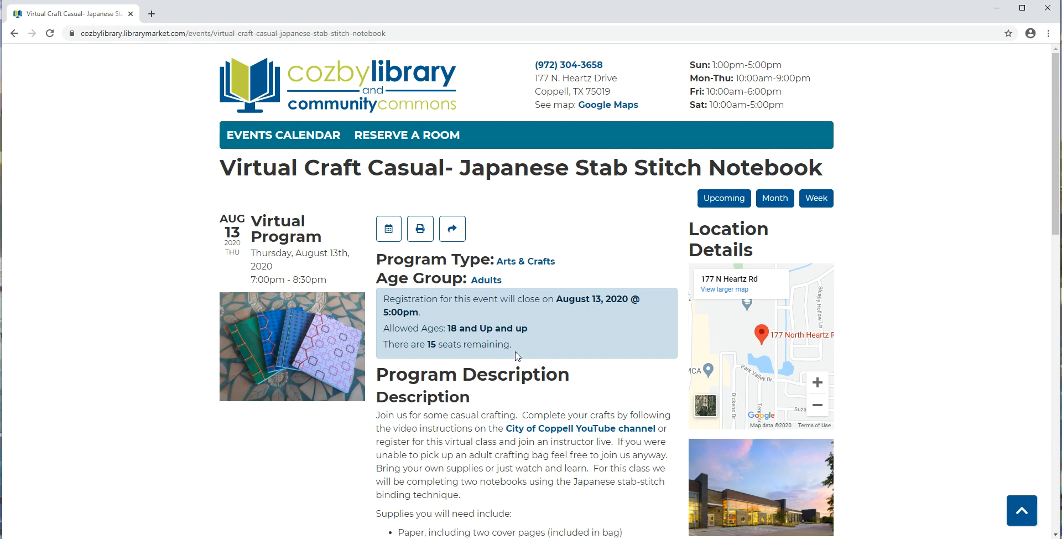
pyautogui.moveTo(521, 366)
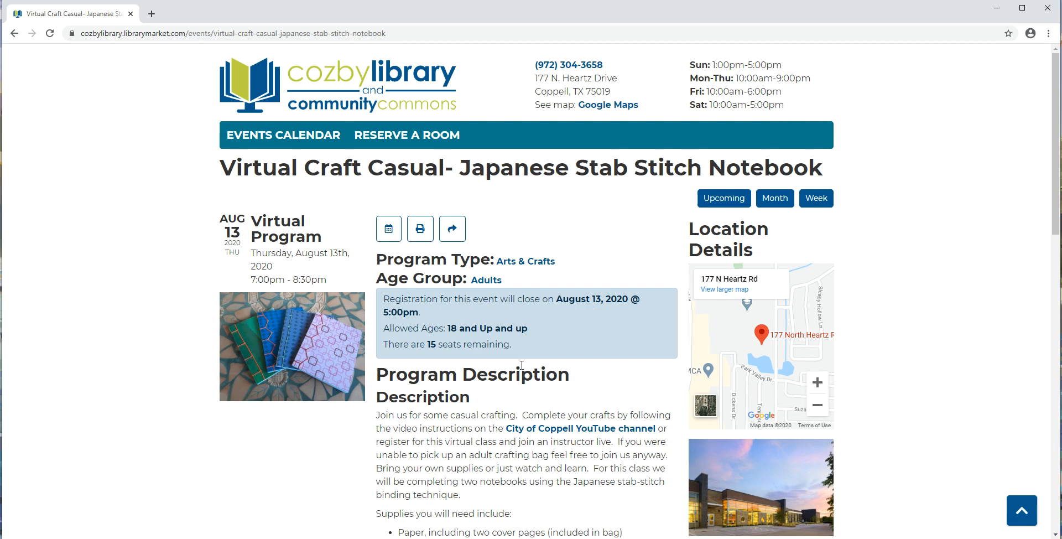
pyautogui.moveTo(517, 362)
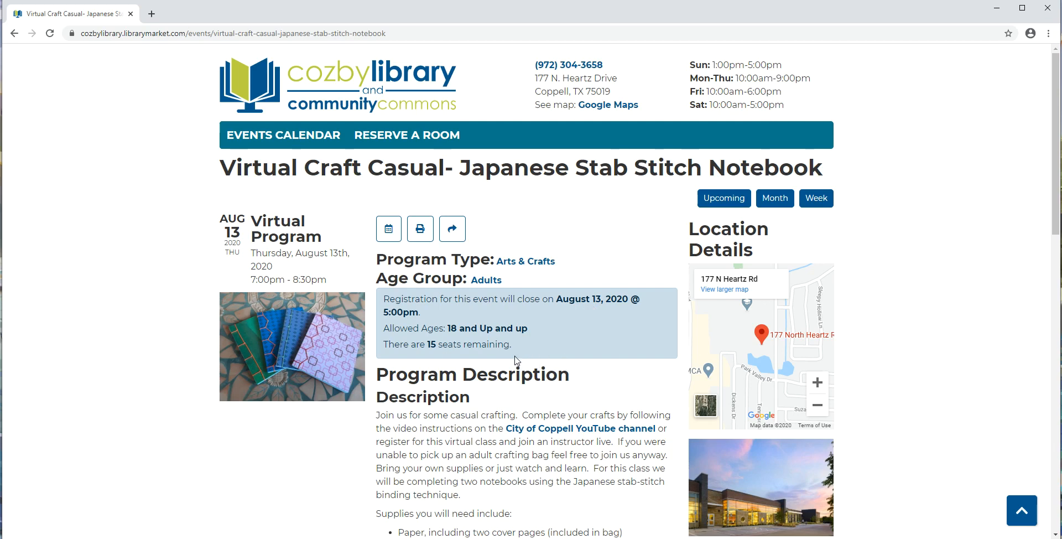
pyautogui.scroll(-3)
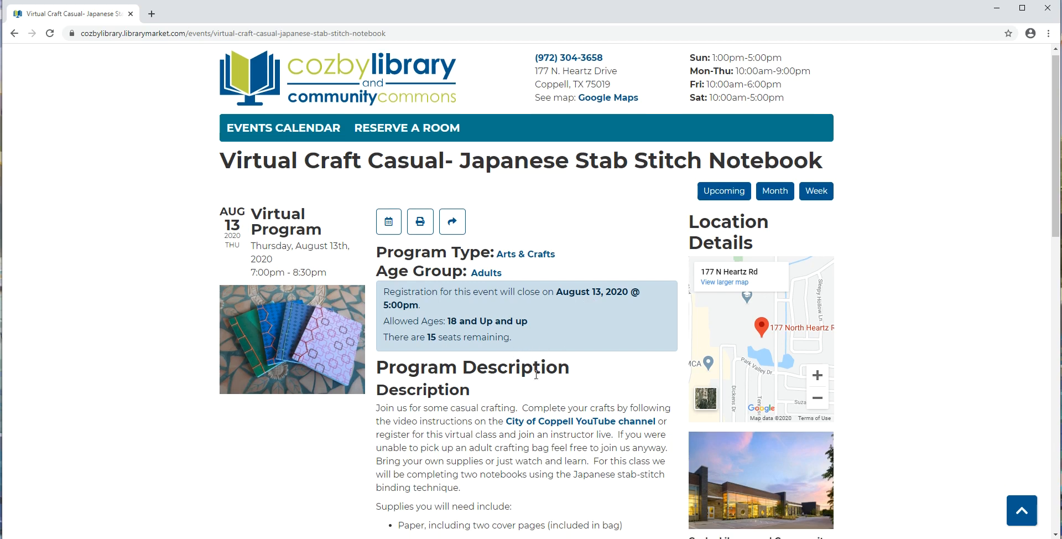
pyautogui.scroll(-3)
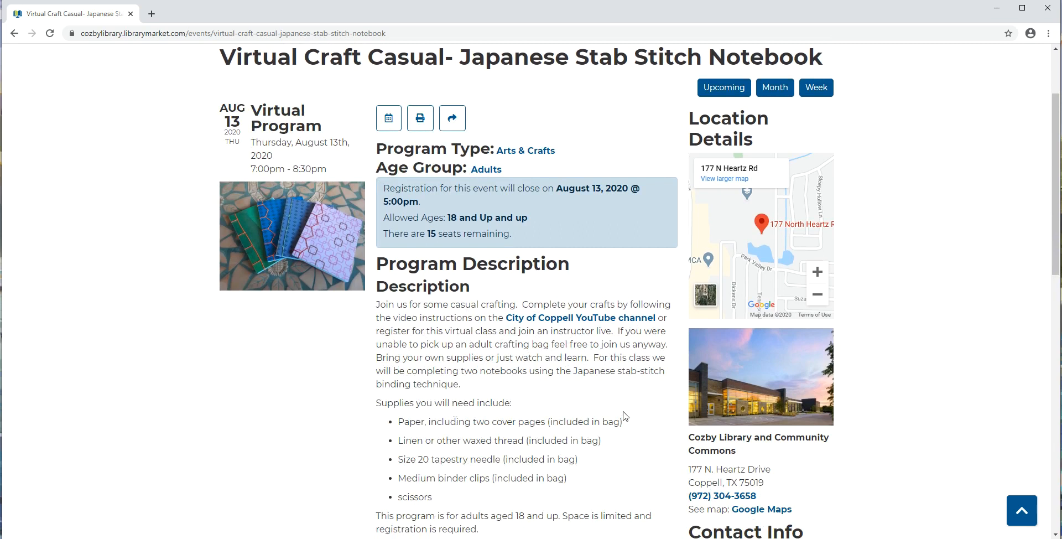
pyautogui.scroll(-3)
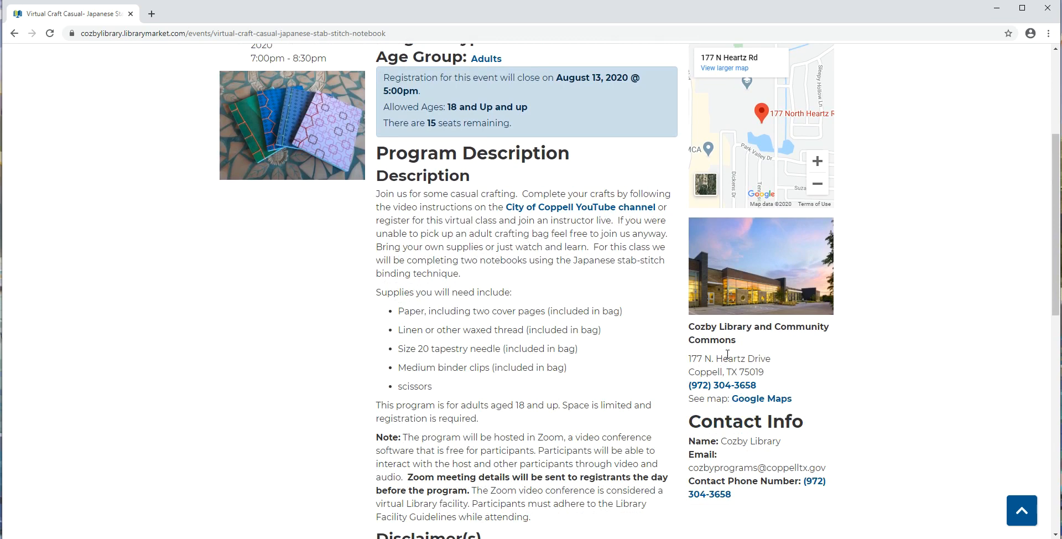
pyautogui.moveTo(809, 422)
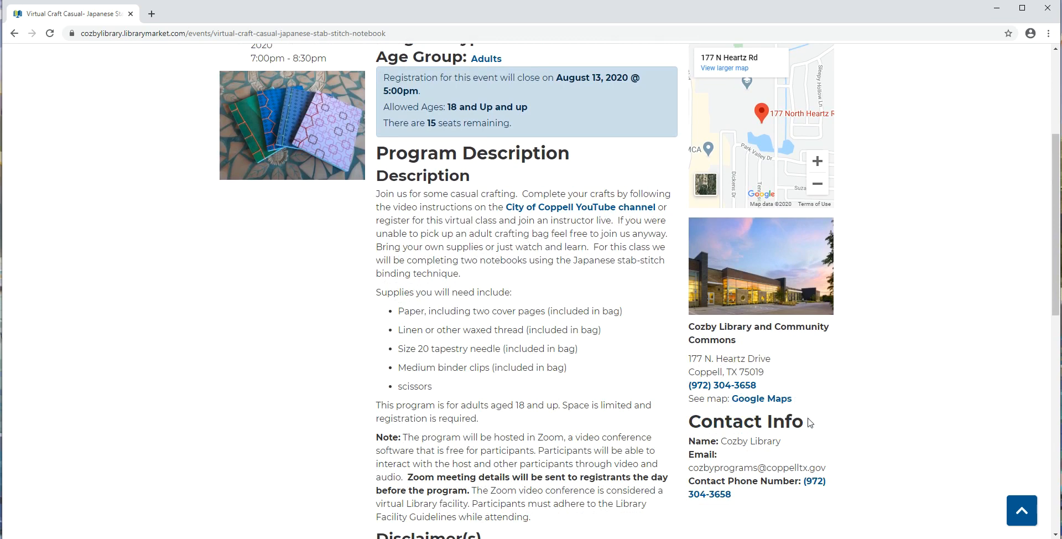
pyautogui.moveTo(798, 451)
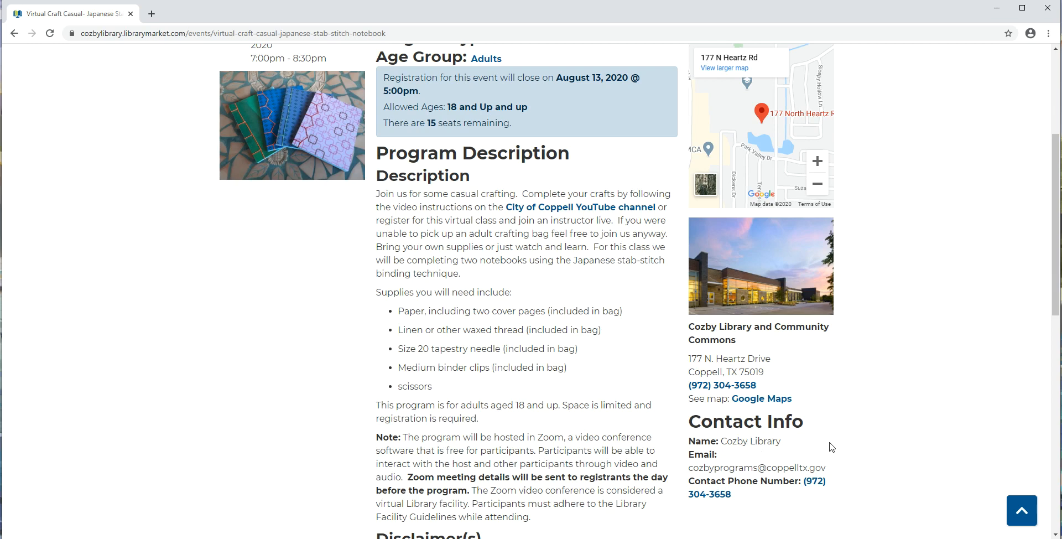
pyautogui.moveTo(671, 457)
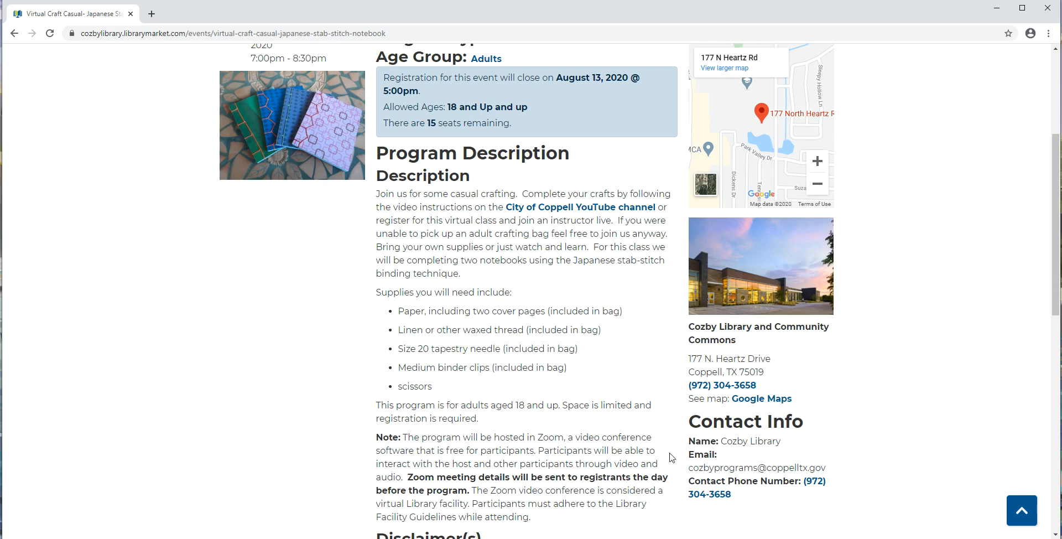
pyautogui.moveTo(603, 419)
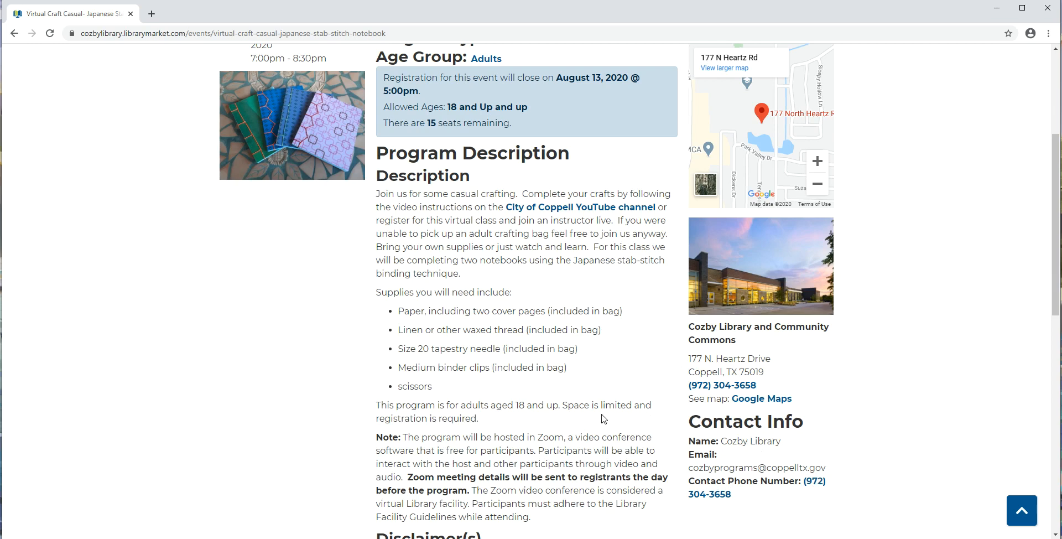
pyautogui.scroll(-3)
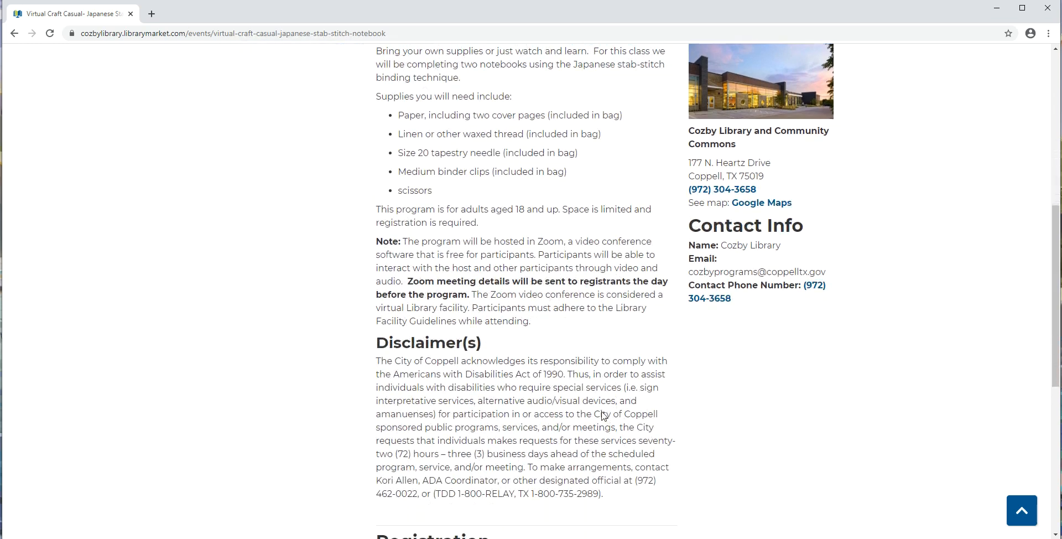
pyautogui.scroll(-3)
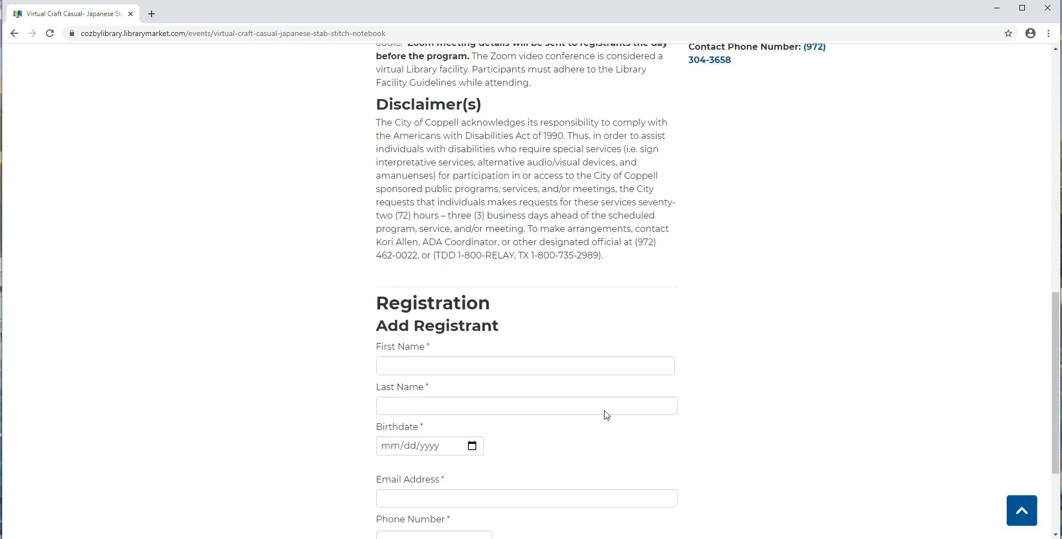
pyautogui.scroll(-3)
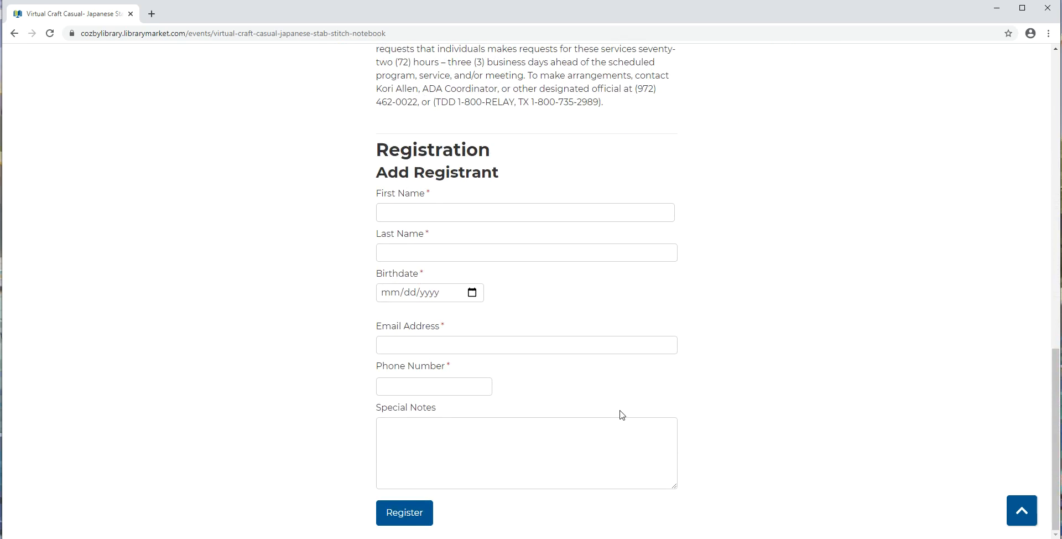
pyautogui.moveTo(670, 336)
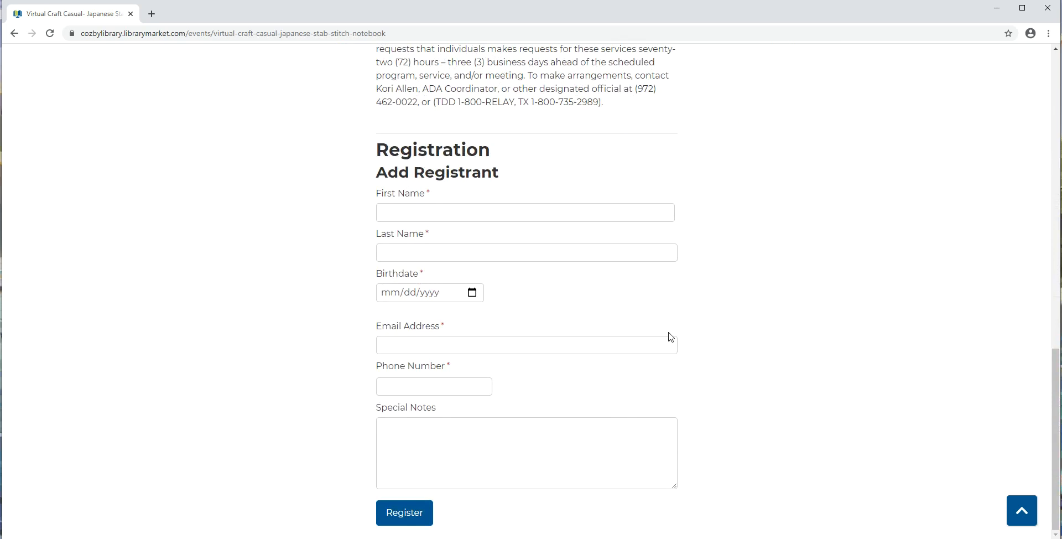
# - Enter first name 'Example', accept the suggested last name, birthdate '01', email and saved phone number
pyautogui.write('Example')
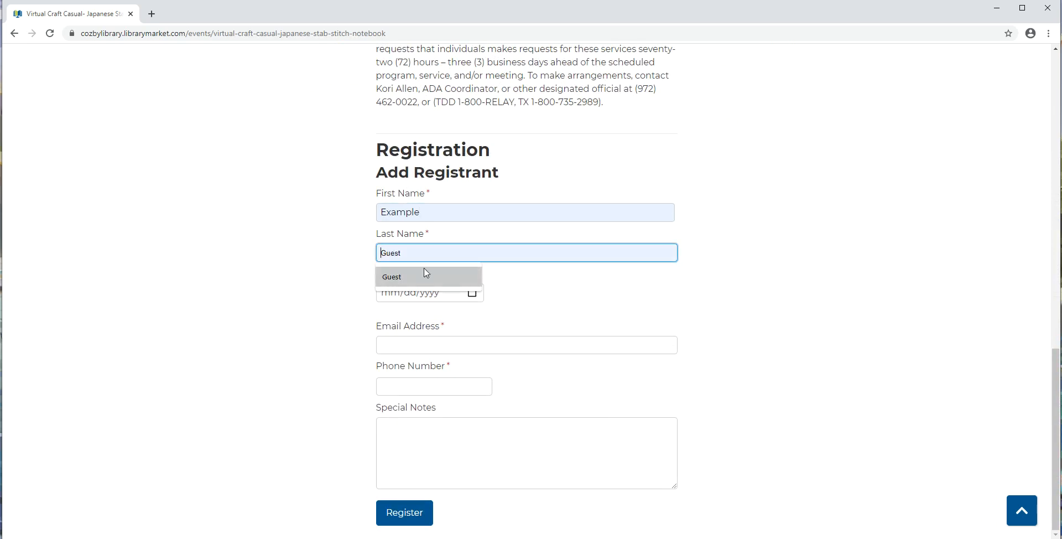
pyautogui.click(430, 292)
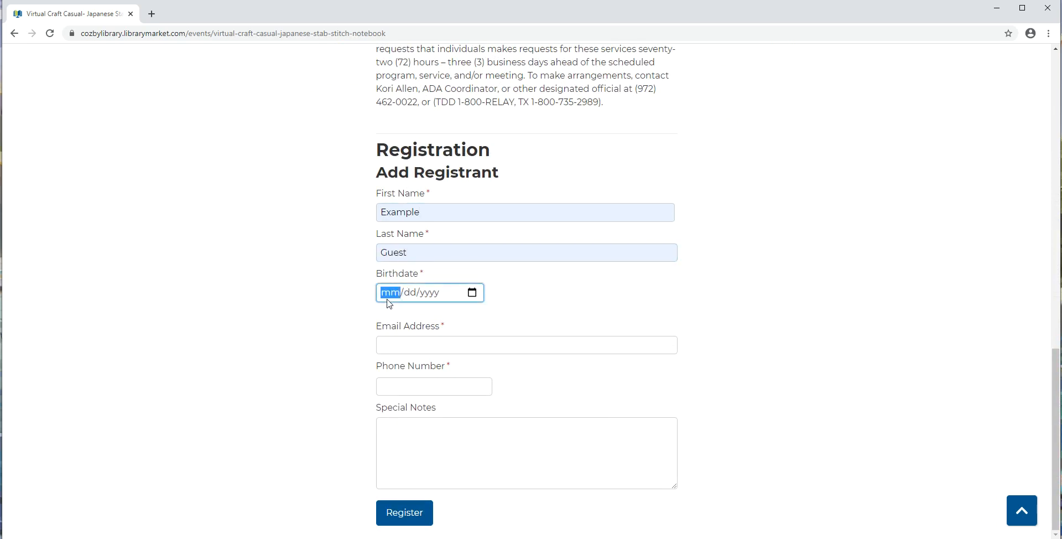
pyautogui.write('01/01/1995')
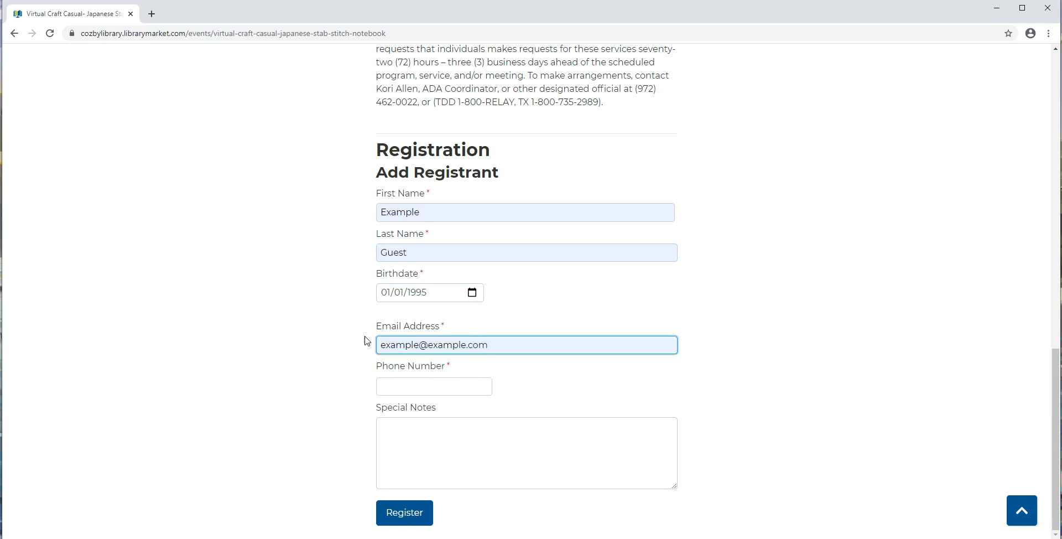
pyautogui.moveTo(495, 372)
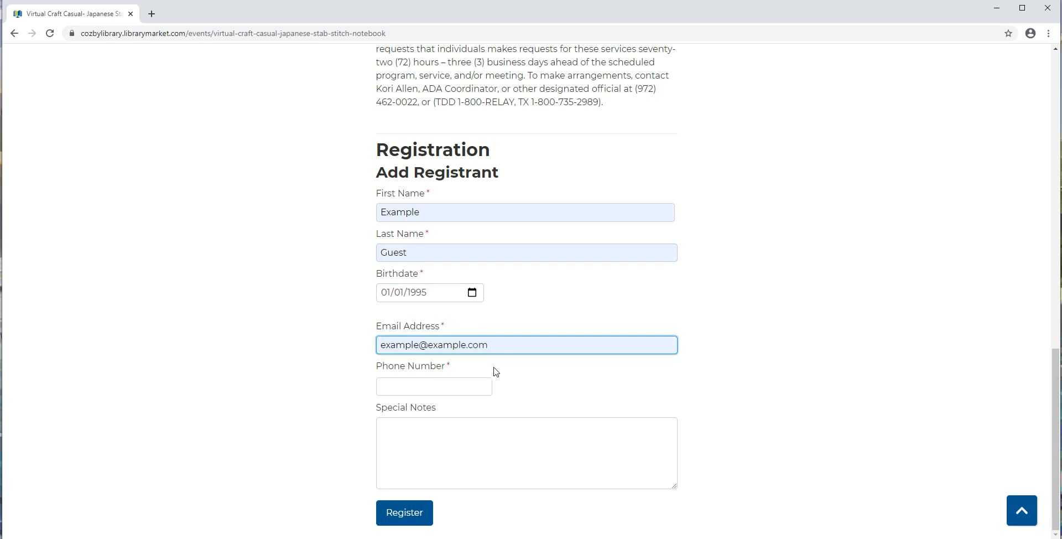
pyautogui.moveTo(511, 375)
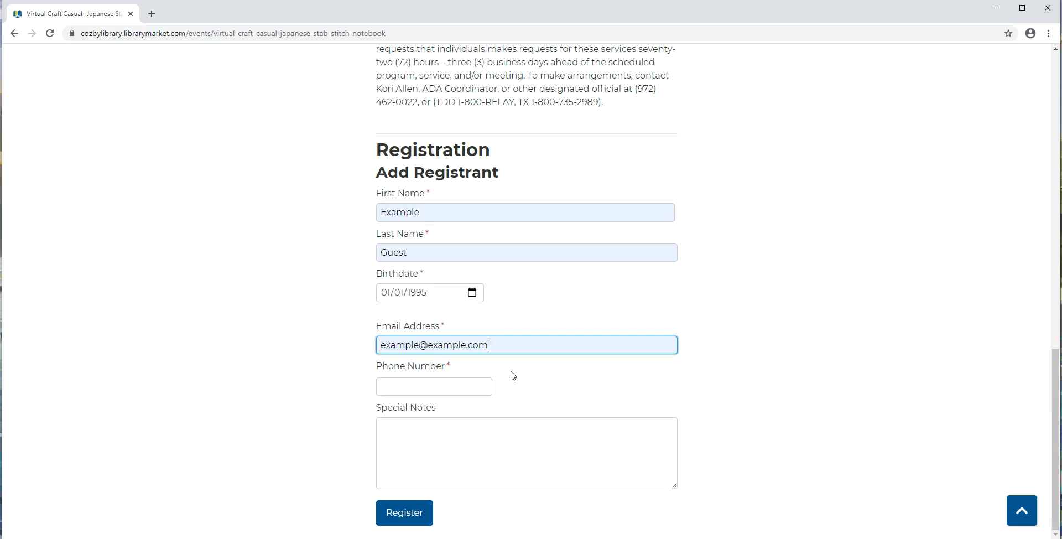
pyautogui.moveTo(394, 362)
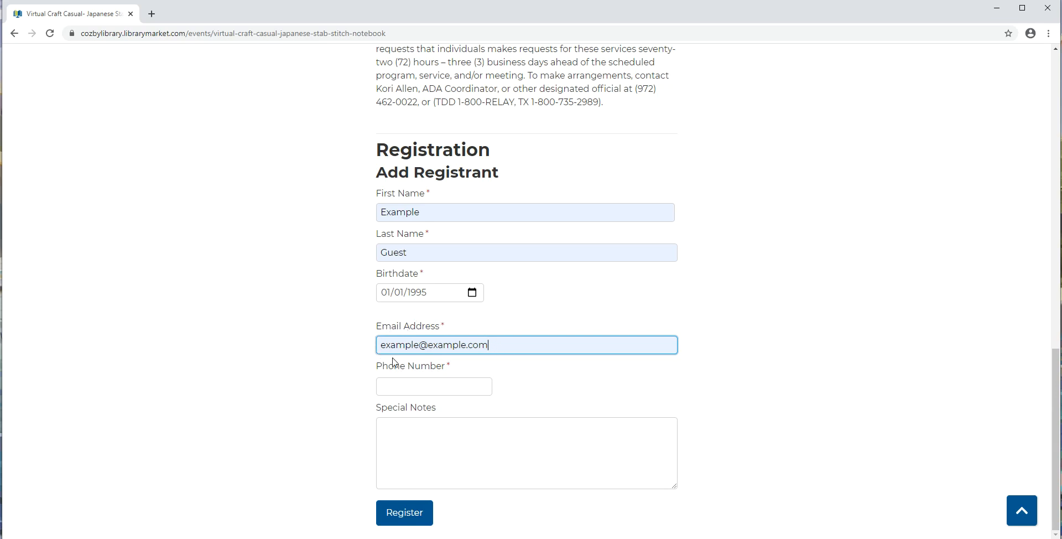
pyautogui.moveTo(484, 368)
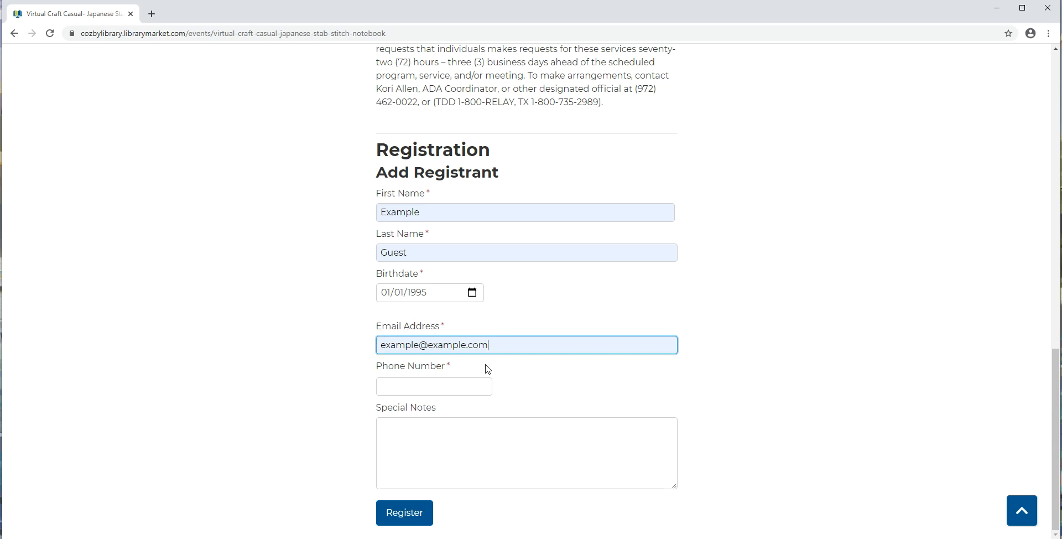
pyautogui.moveTo(485, 360)
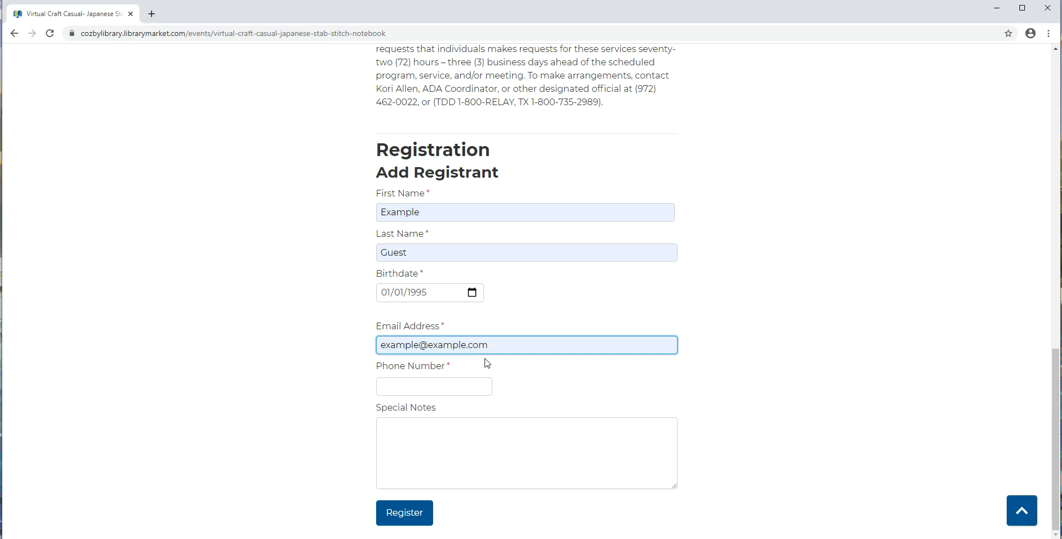
pyautogui.click(434, 386)
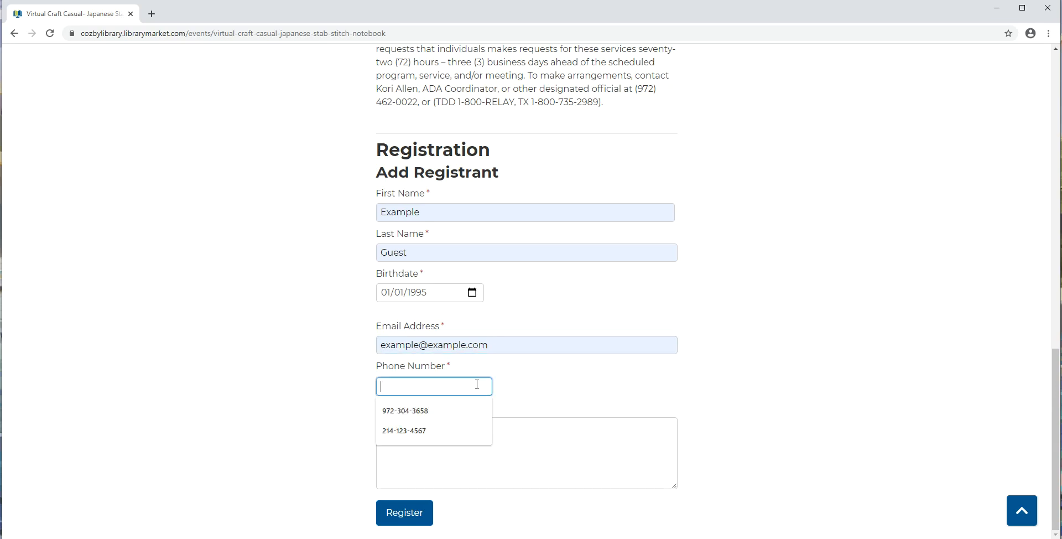
pyautogui.click(404, 410)
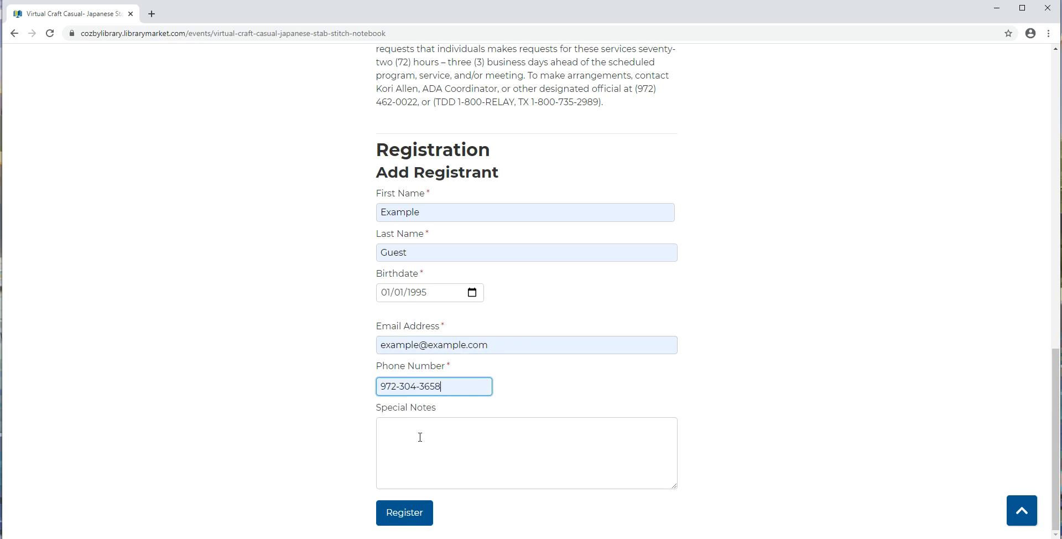
pyautogui.moveTo(359, 428)
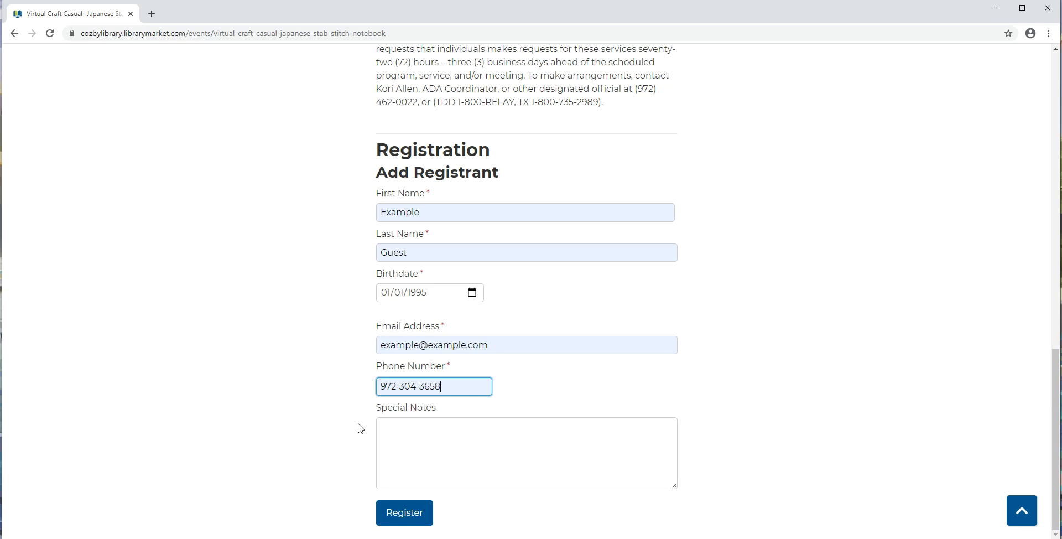
pyautogui.moveTo(364, 370)
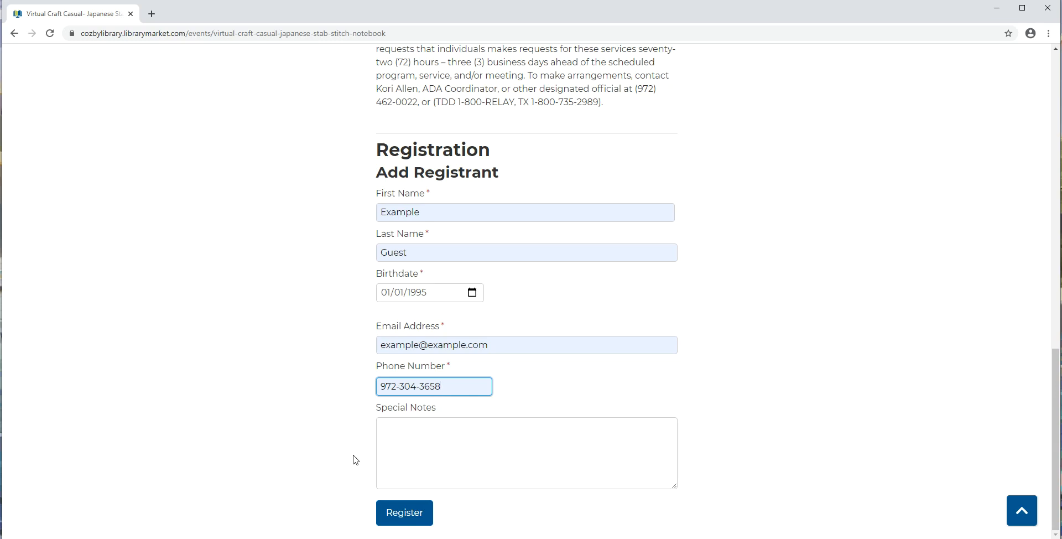
pyautogui.moveTo(375, 479)
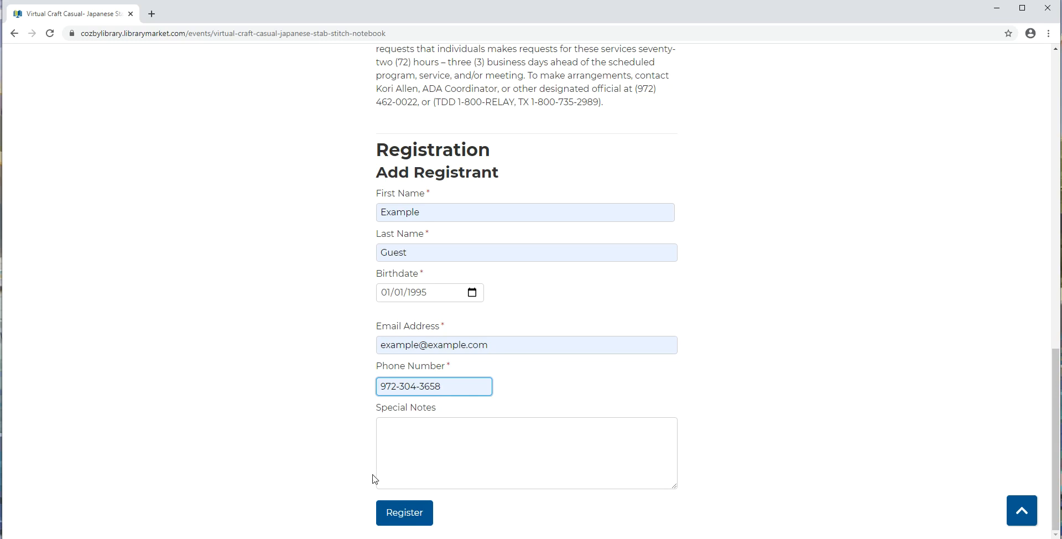
# - Submit the registration, showing the 'Thank you for registering!' confirmation with 14 seats remaining
pyautogui.click(403, 512)
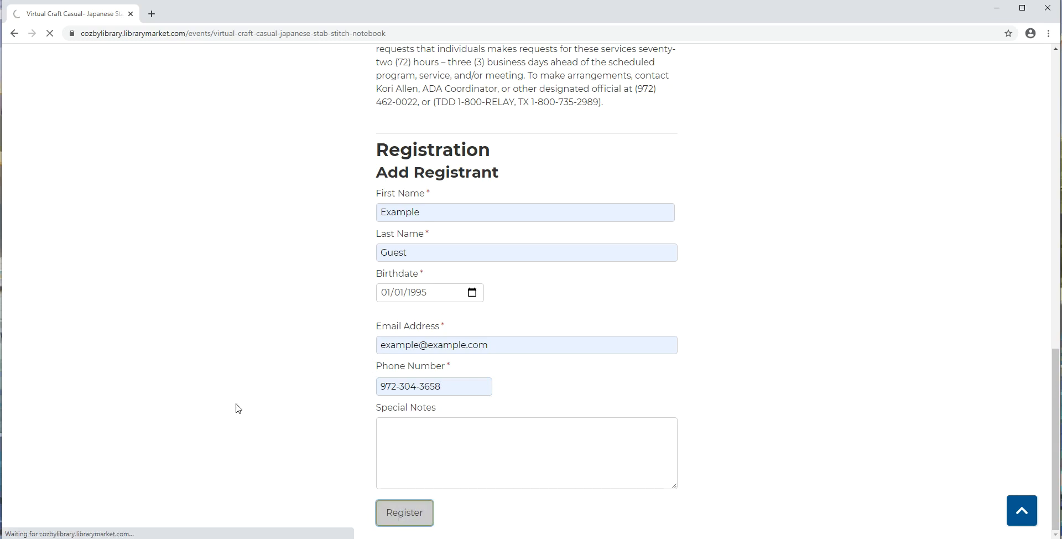
pyautogui.click(404, 511)
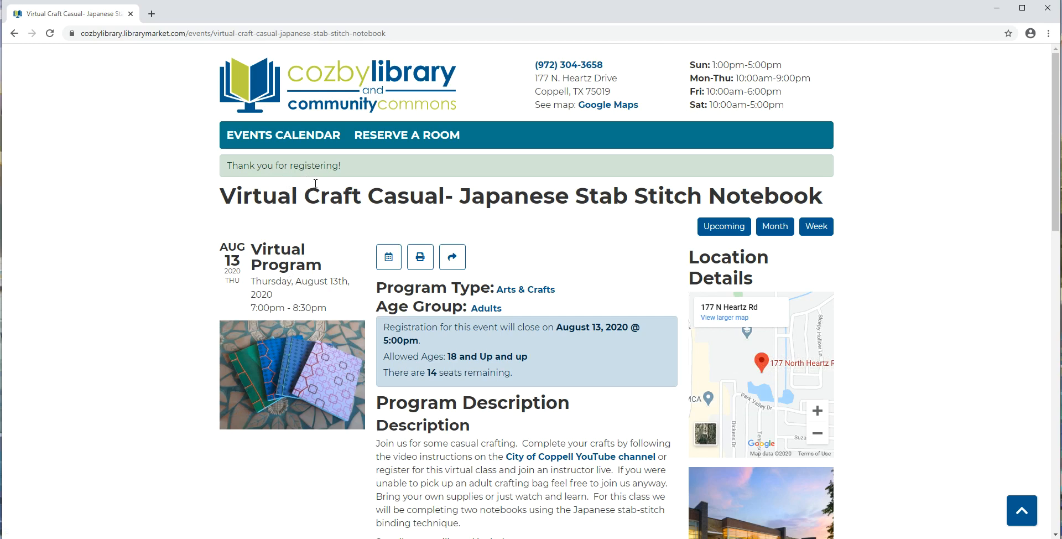
pyautogui.moveTo(318, 194)
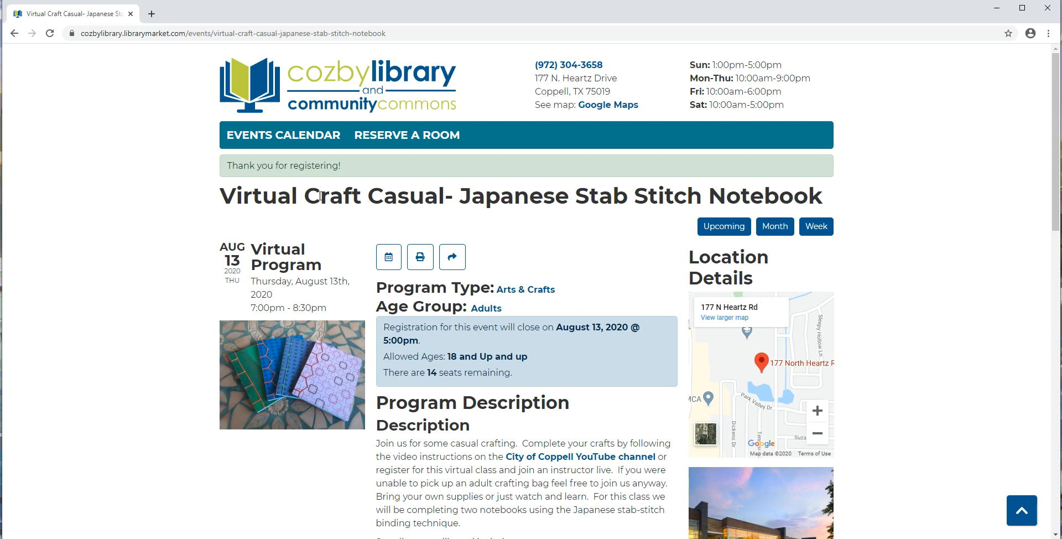
# - Move down the confirmed event page to its supplies list, Zoom note and contact info
pyautogui.scroll(-3)
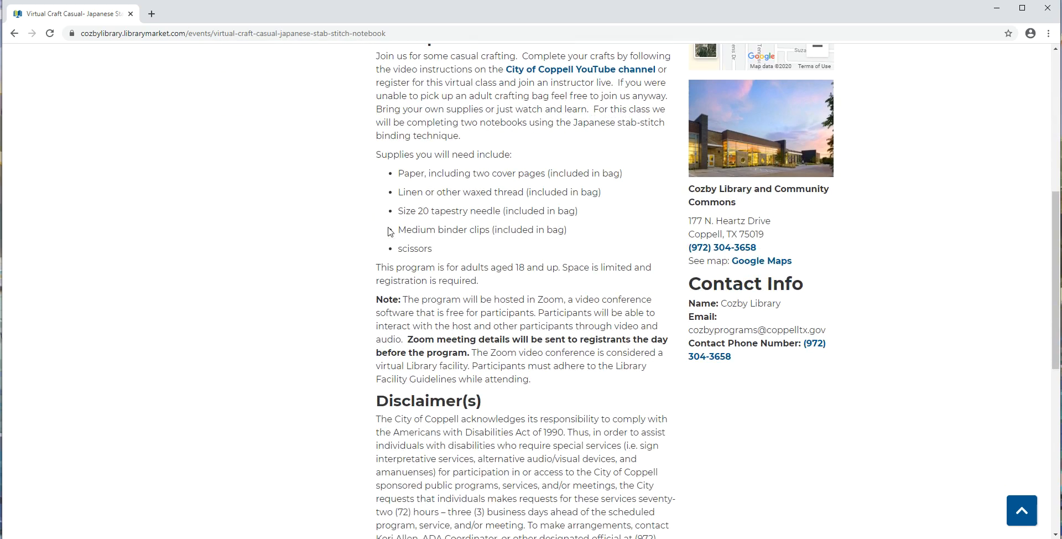
pyautogui.moveTo(749, 340)
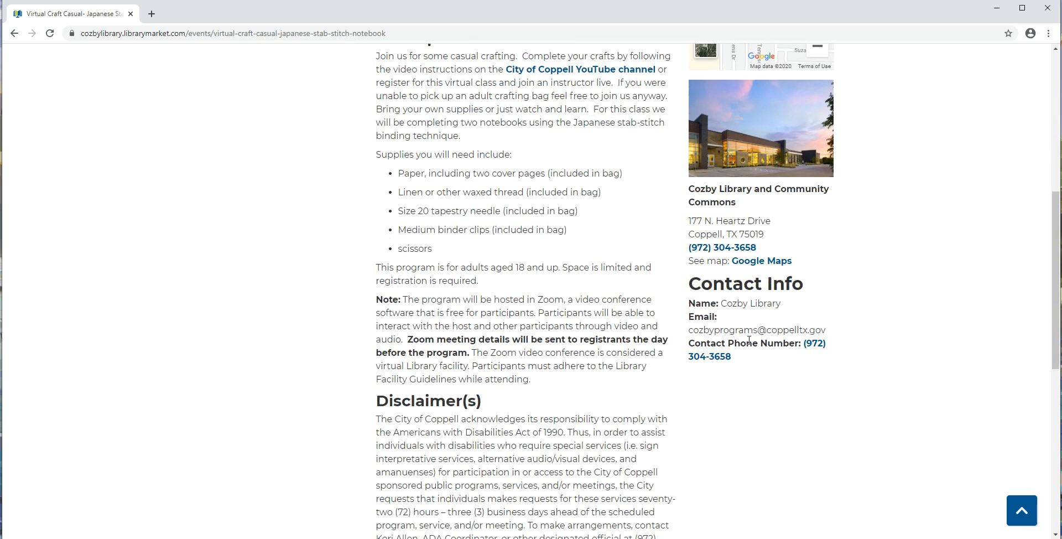
pyautogui.moveTo(784, 342)
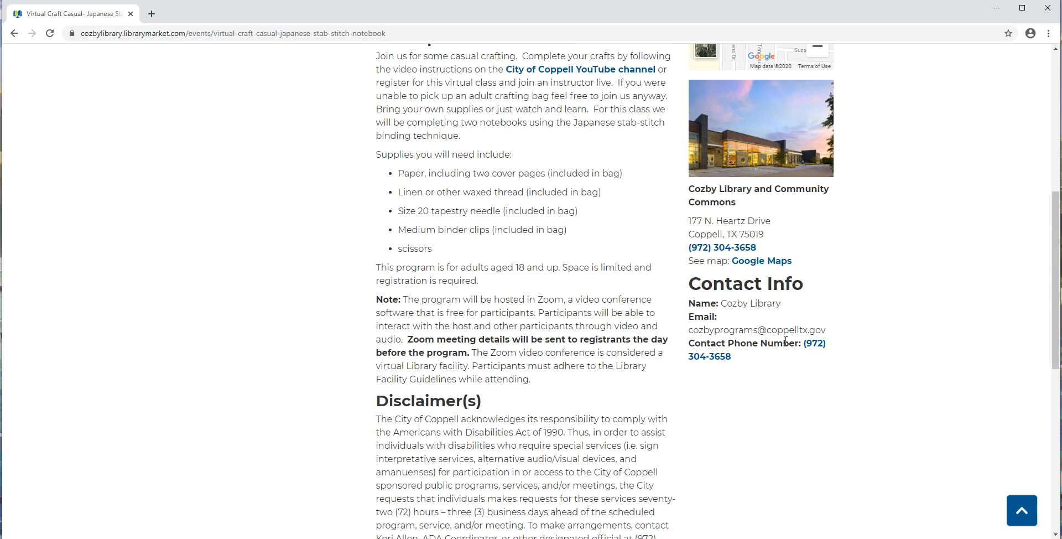
pyautogui.moveTo(768, 366)
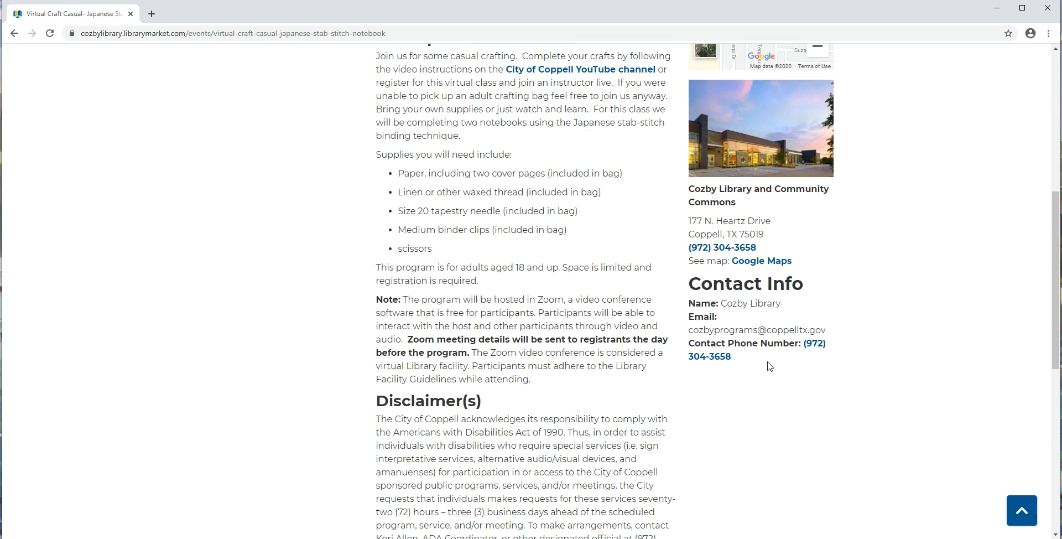
pyautogui.moveTo(725, 375)
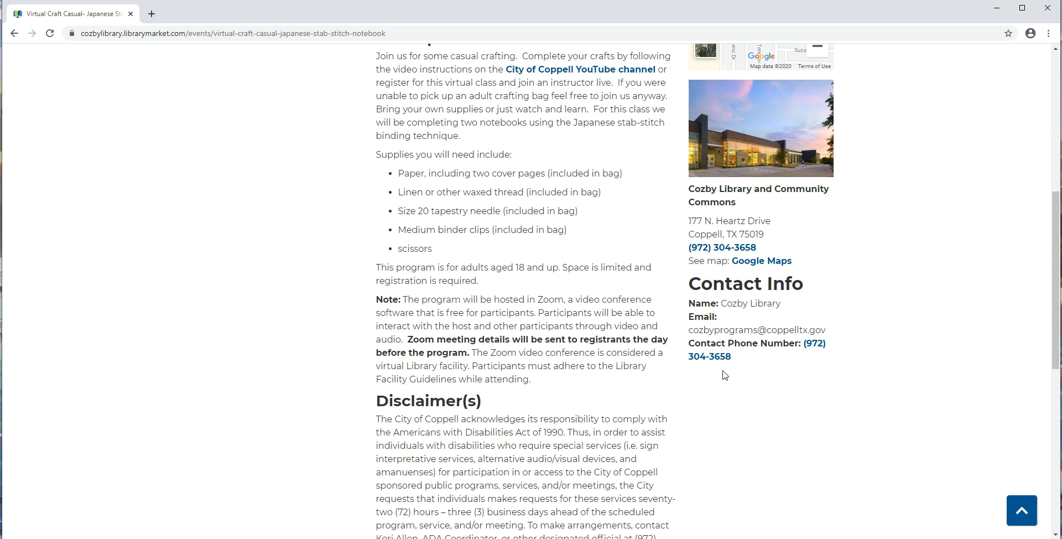
pyautogui.moveTo(637, 367)
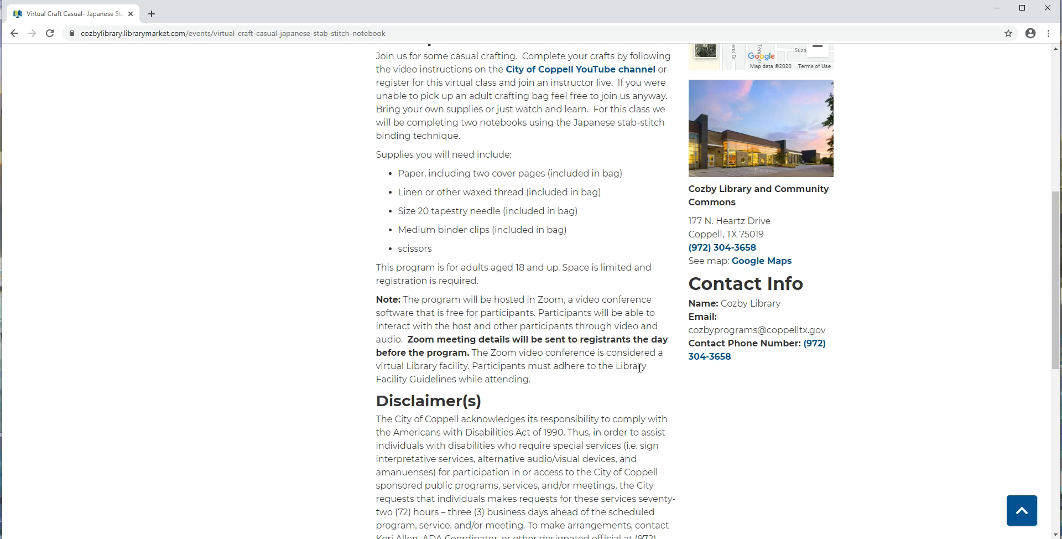
pyautogui.moveTo(723, 384)
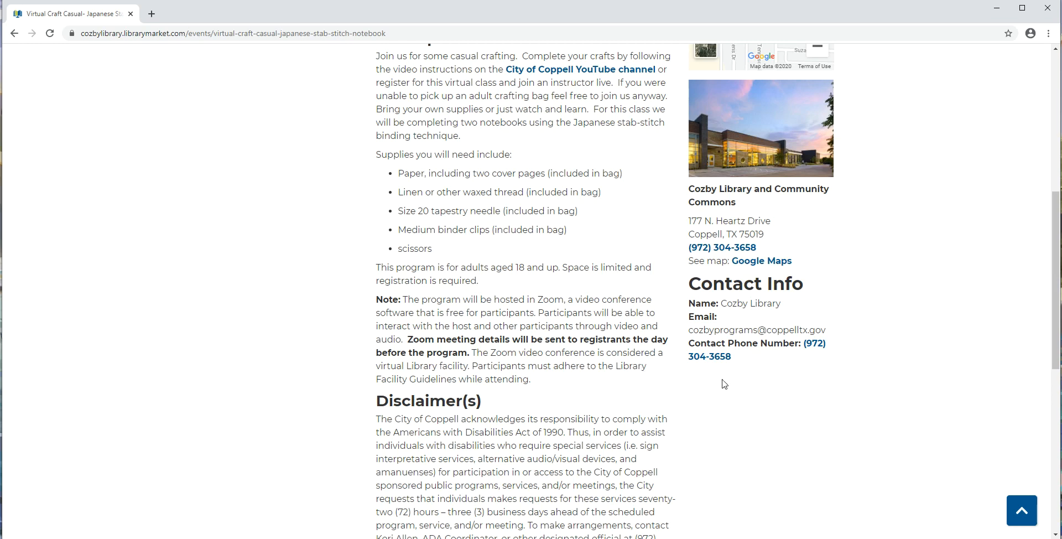
pyautogui.moveTo(815, 360)
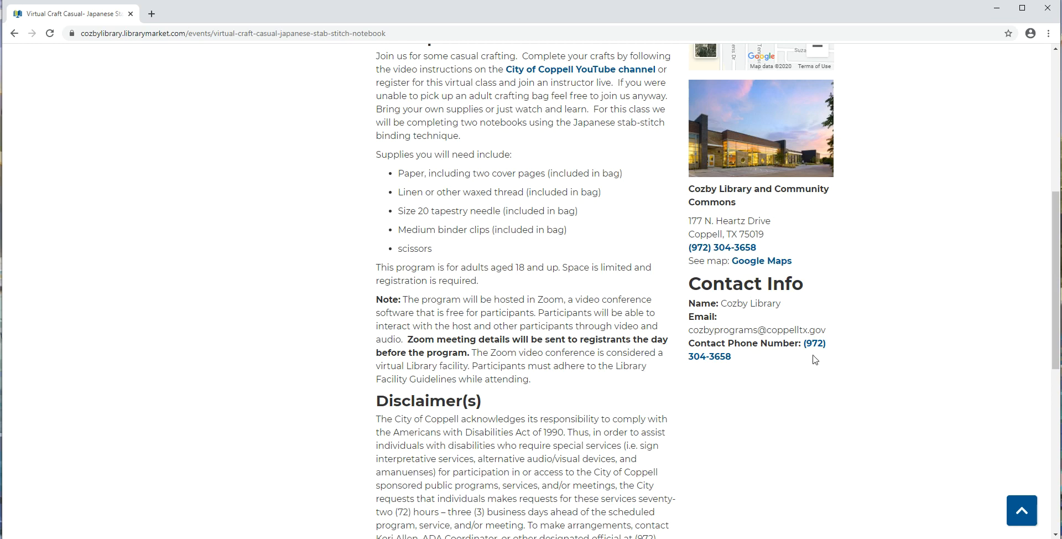
pyautogui.moveTo(699, 370)
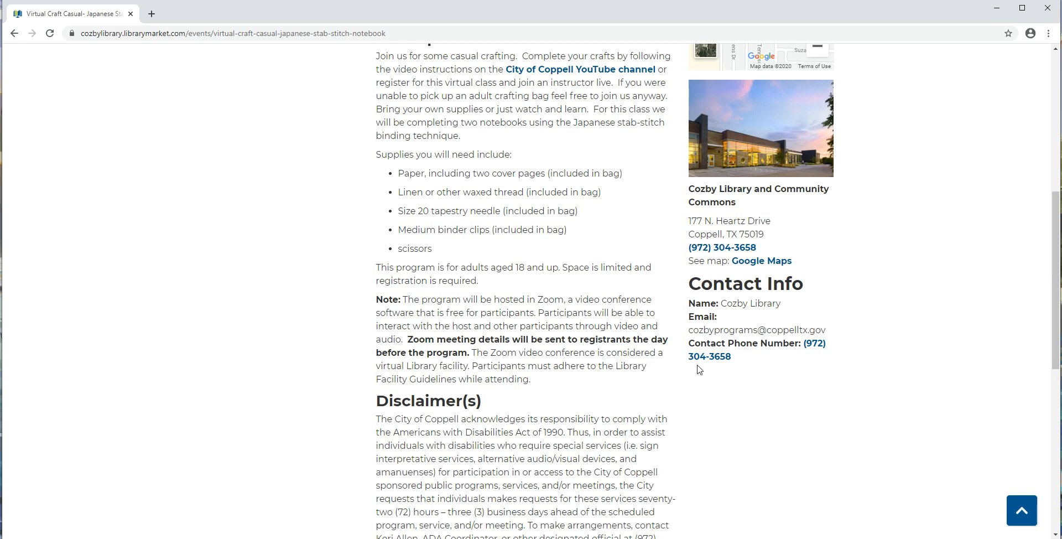
pyautogui.moveTo(722, 374)
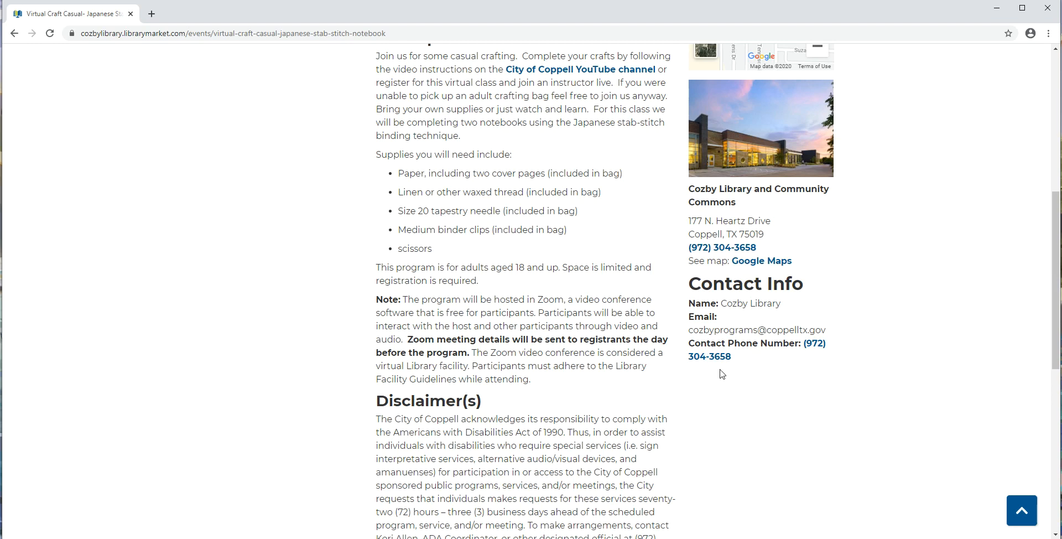